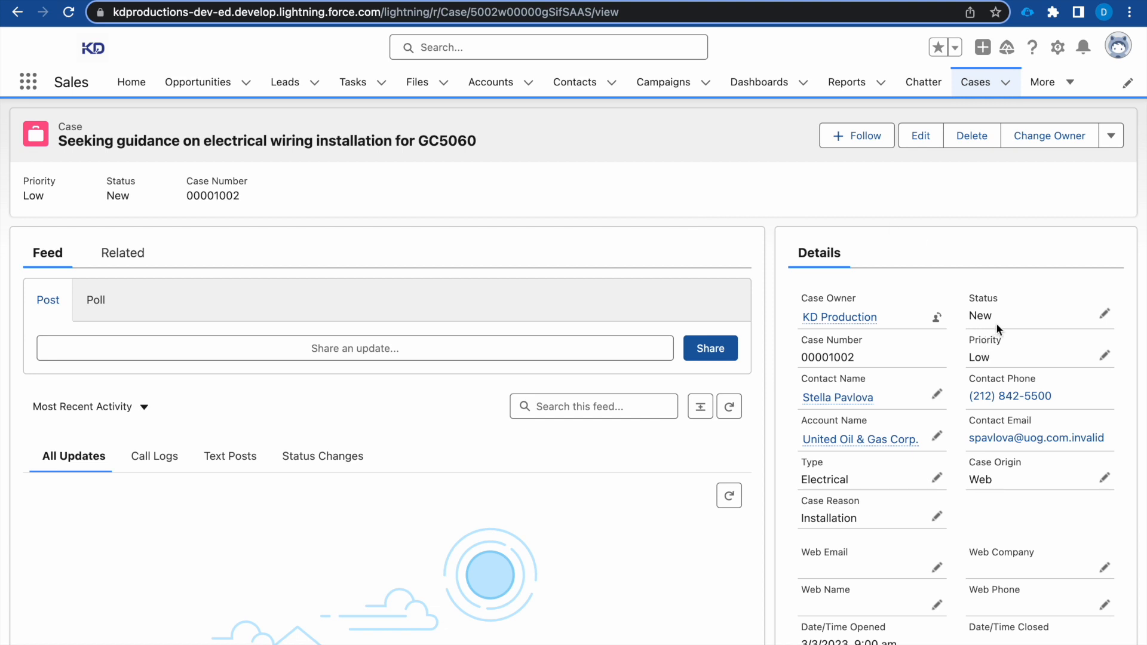
mouse_move(993, 318)
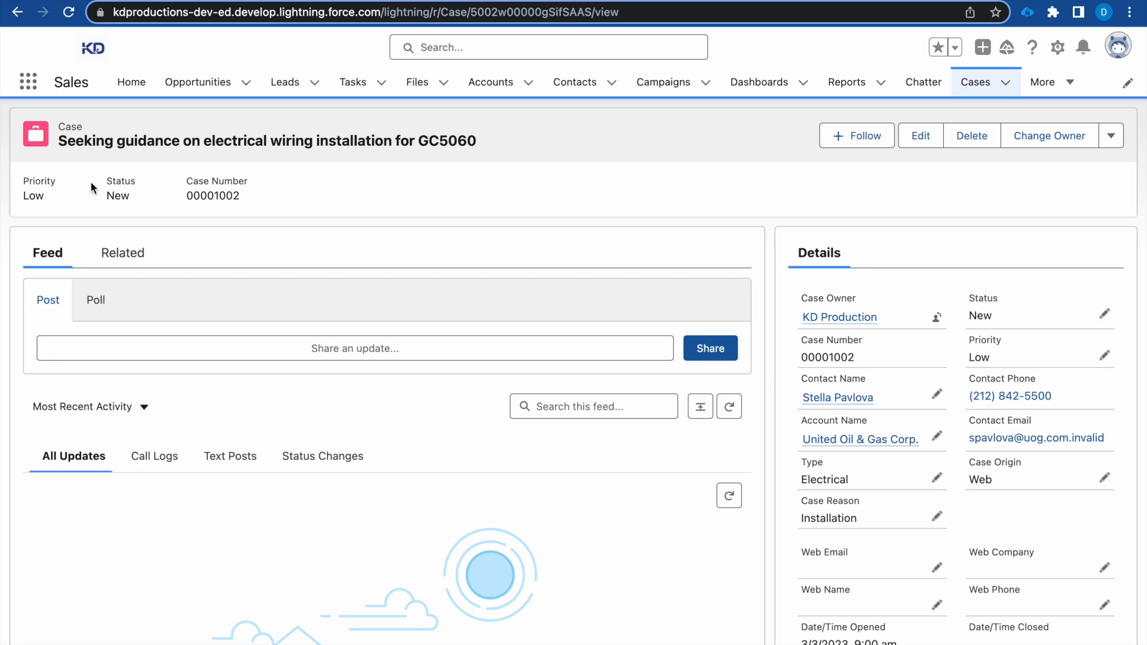
mouse_move(1048, 227)
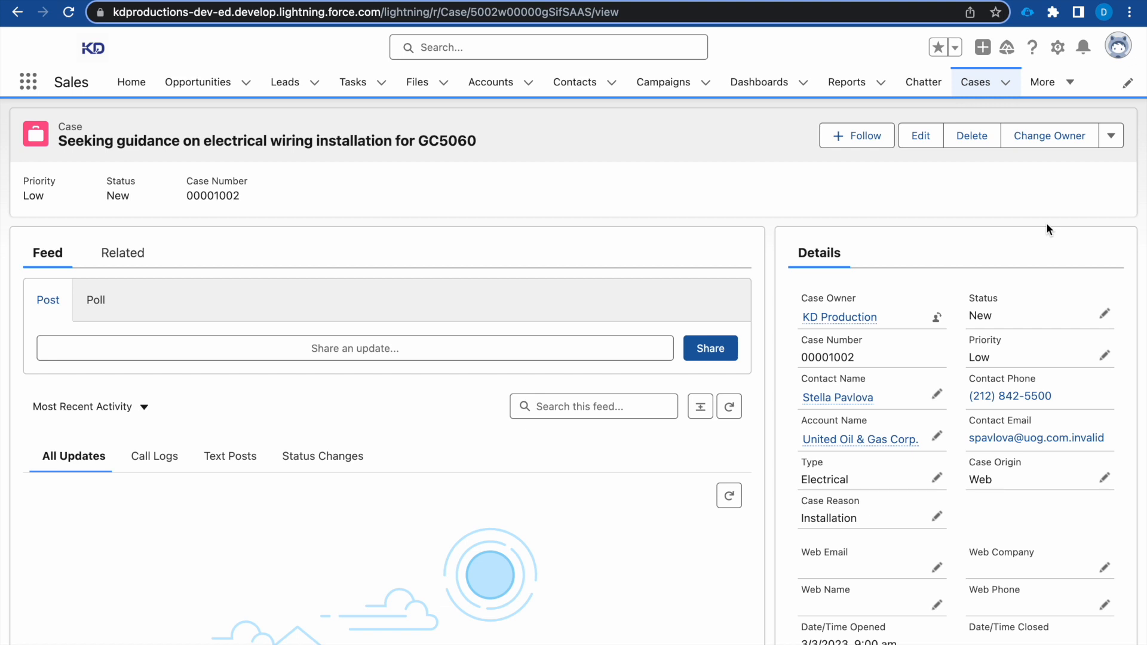
mouse_move(321, 6)
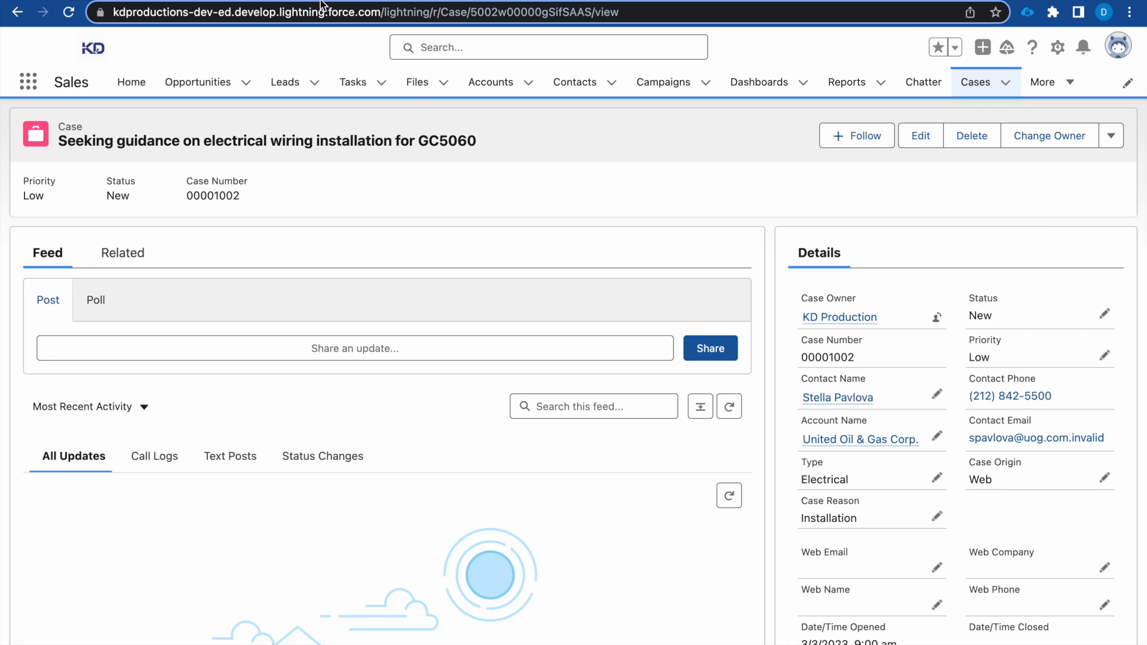
Step: From Setup, find 'path' in Quick Find and go to Path Settings
click(1059, 46)
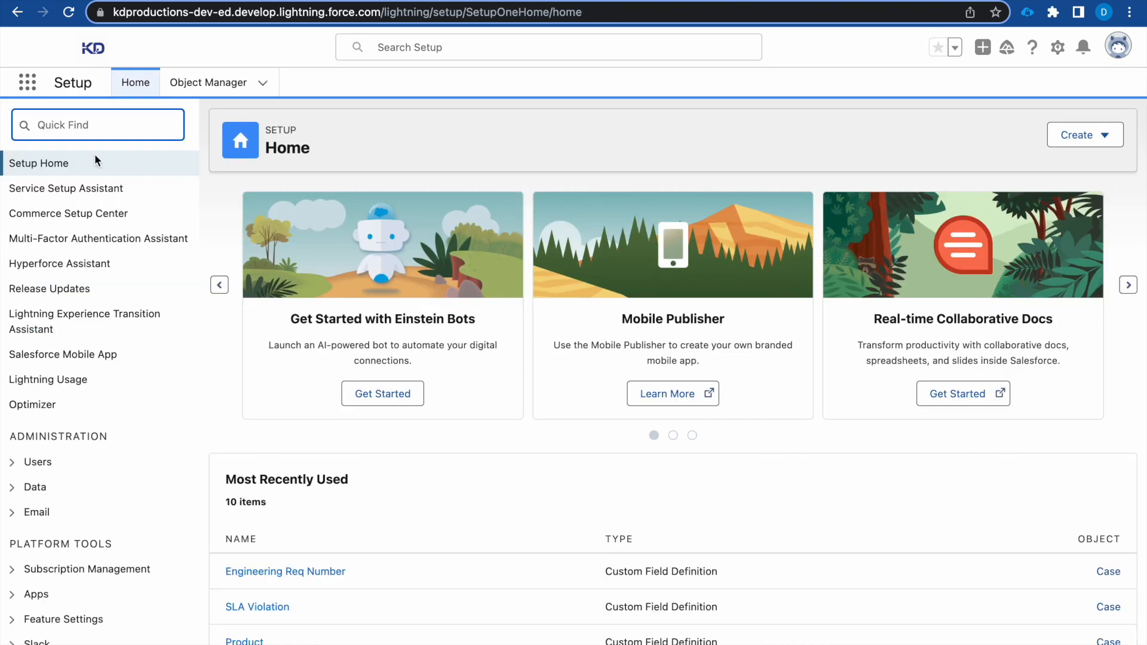
text(p)
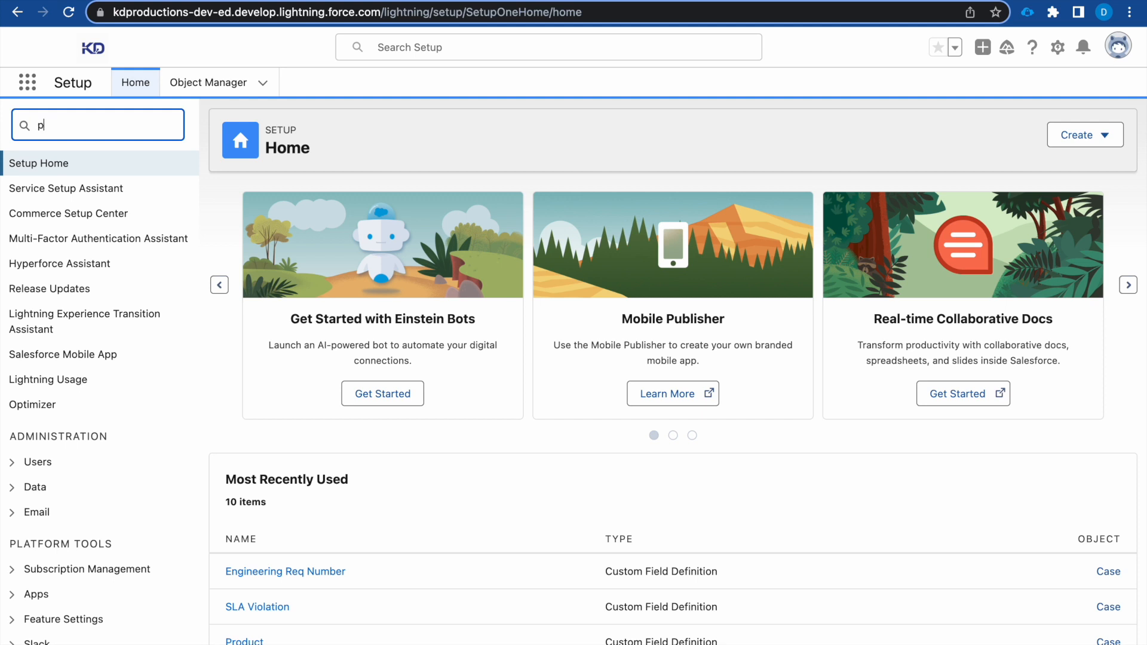
text(ath)
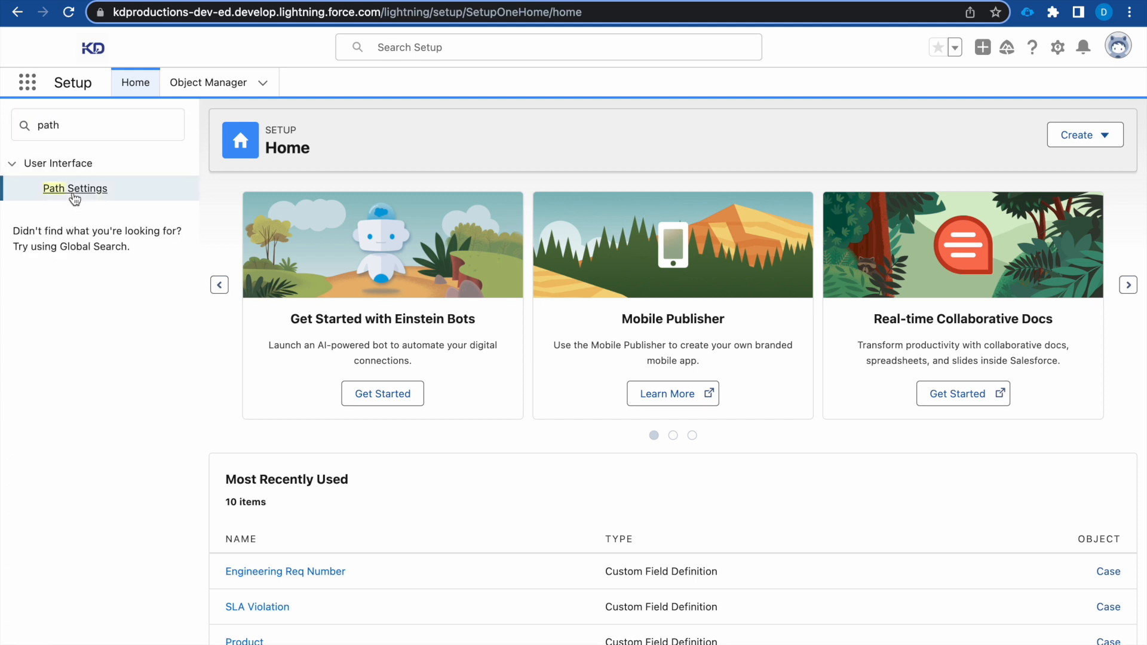
click(74, 189)
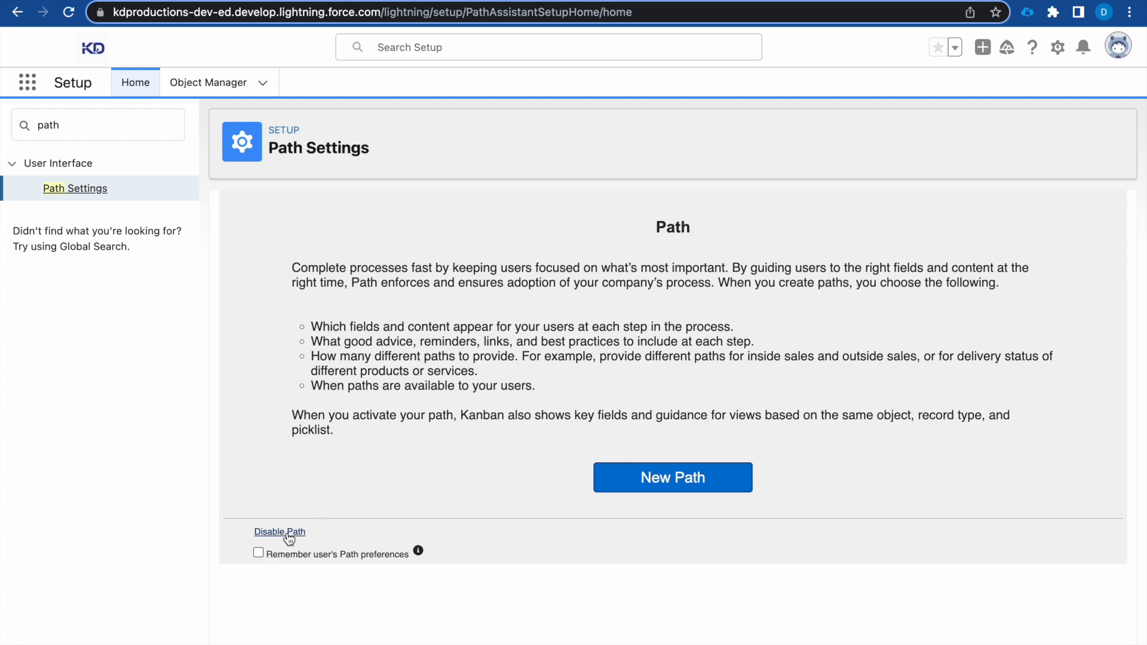
mouse_move(308, 542)
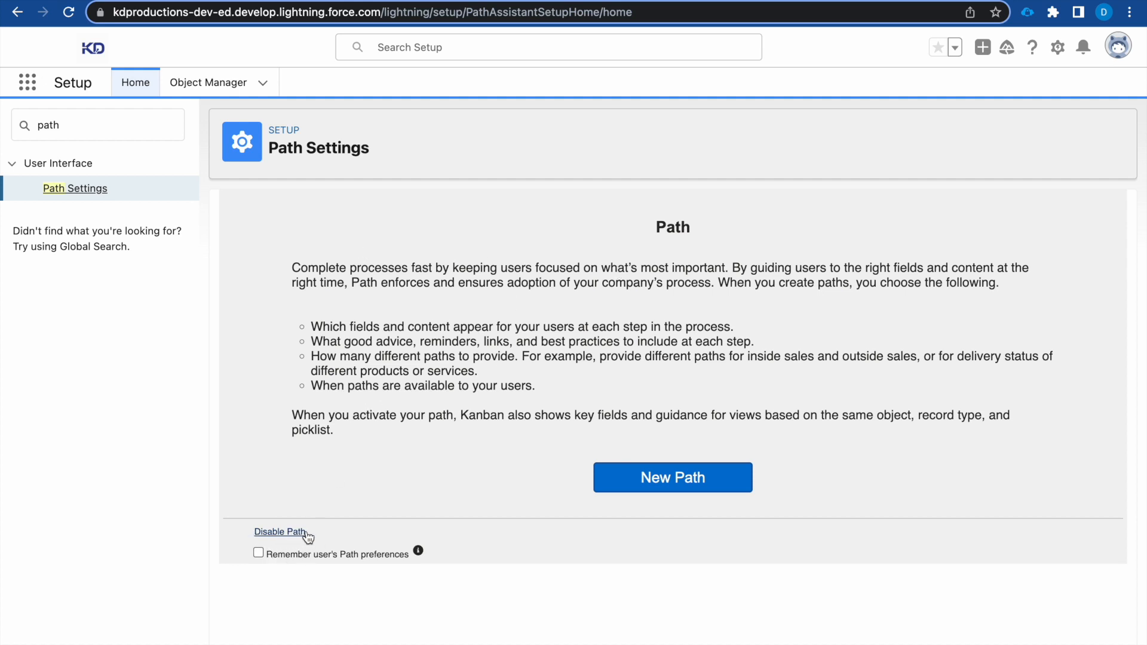
mouse_move(411, 542)
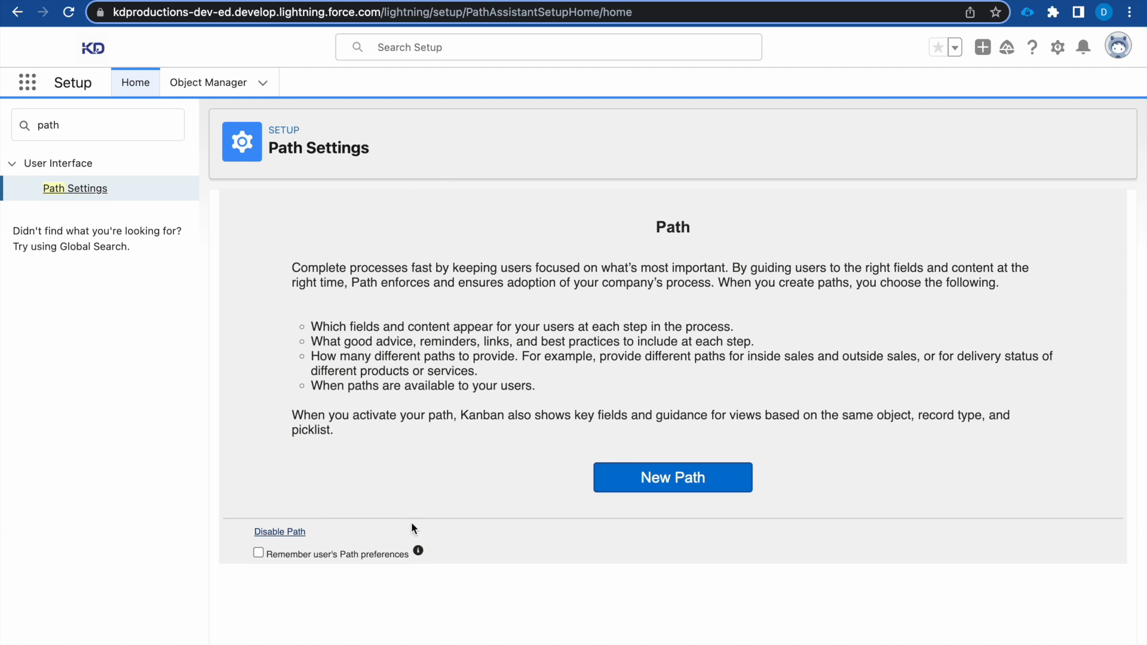
mouse_move(523, 437)
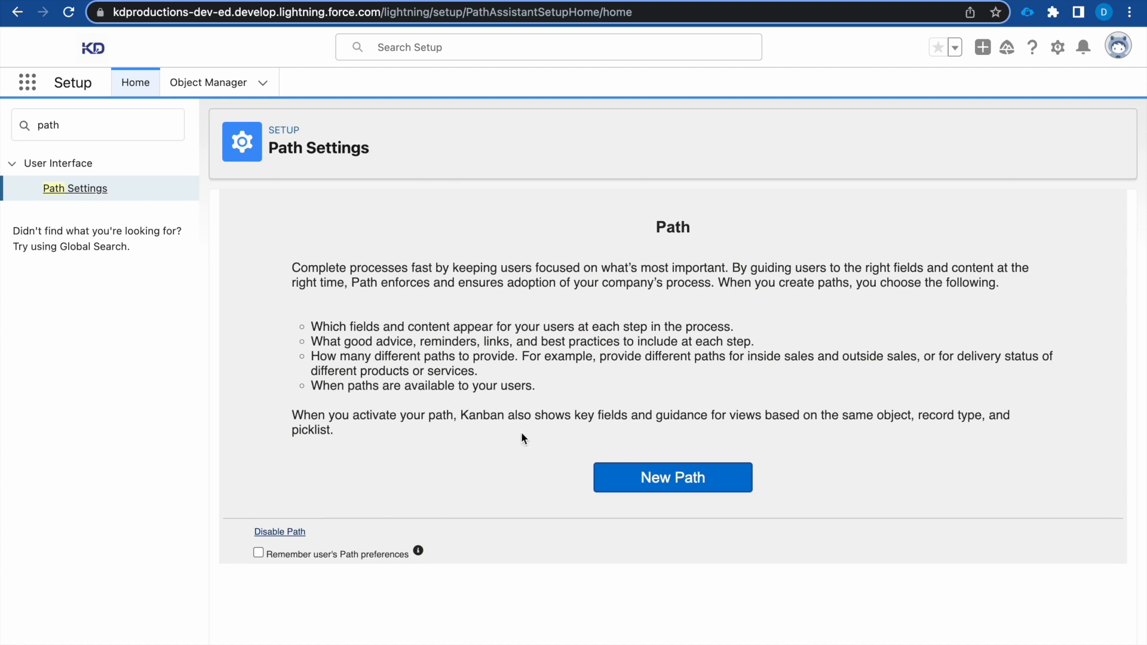
mouse_move(653, 483)
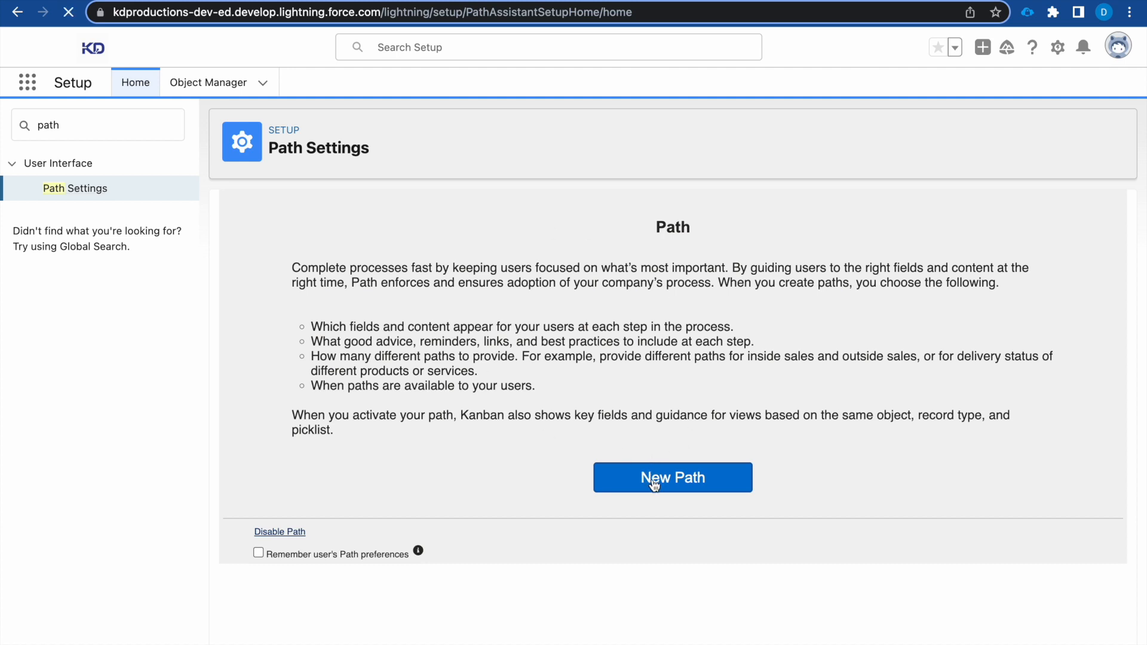
Step: Start a new path named 'Case Path'
click(672, 478)
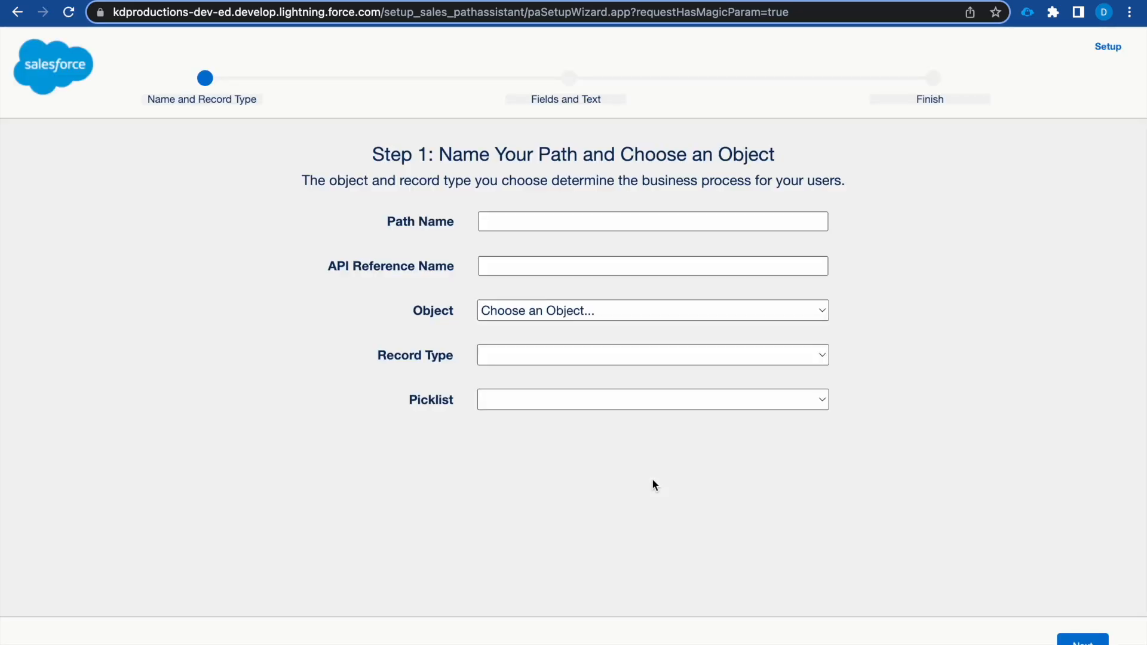
click(653, 221)
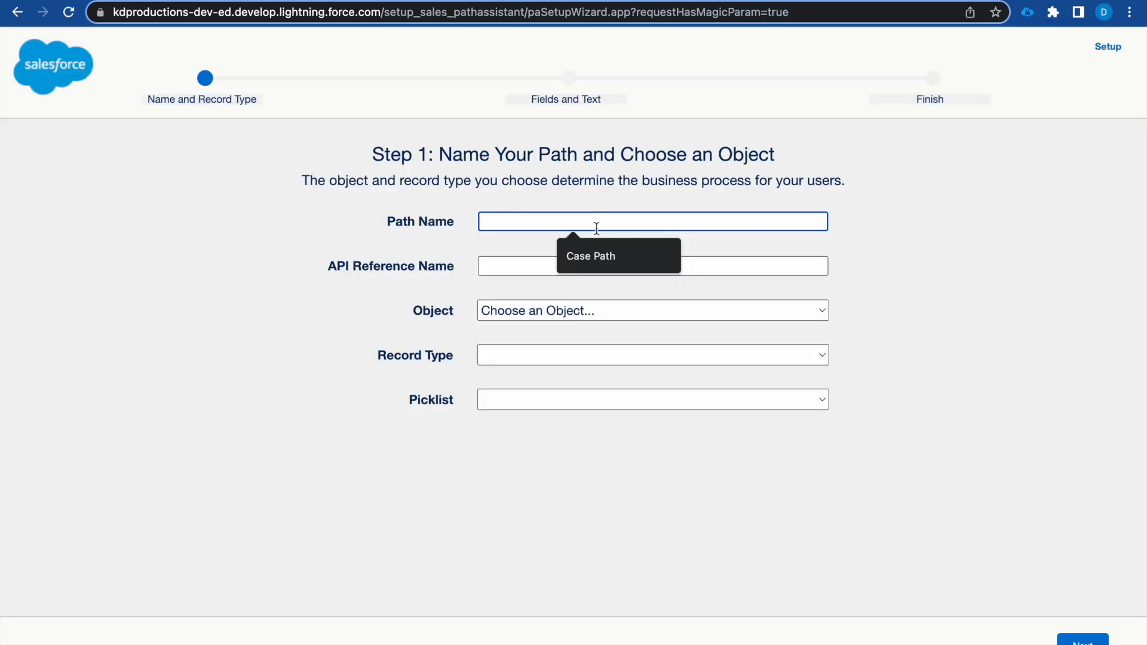
text(Case Path)
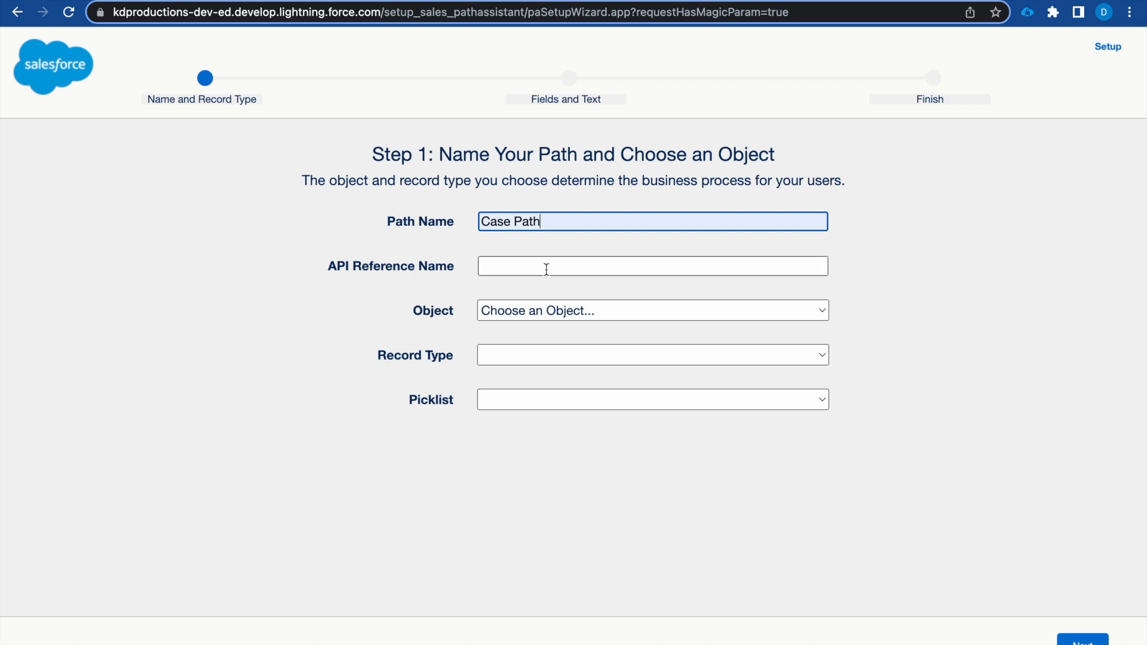
Step: Base the path on the Case object, Master record type and Status picklist, then continue
click(652, 311)
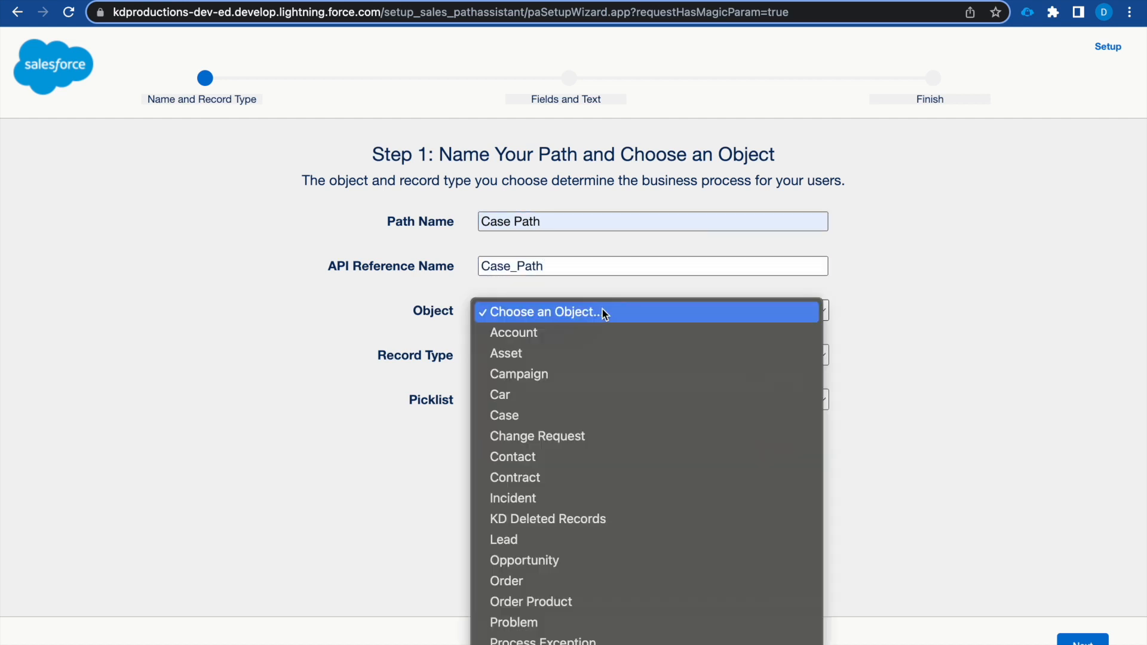
mouse_move(573, 504)
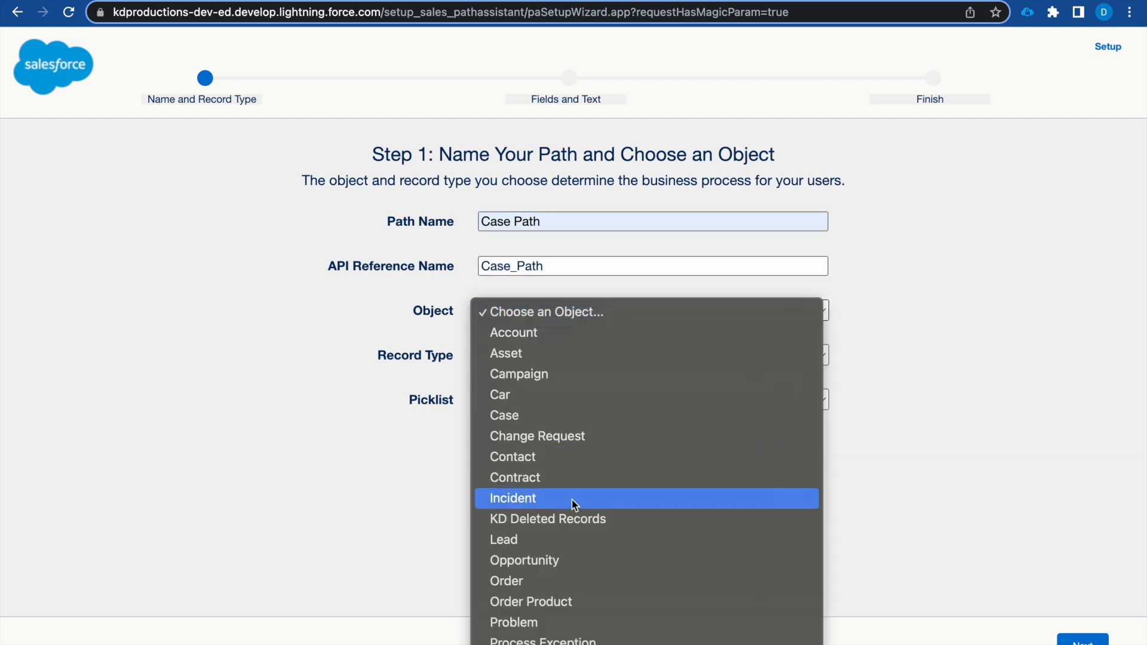
mouse_move(520, 419)
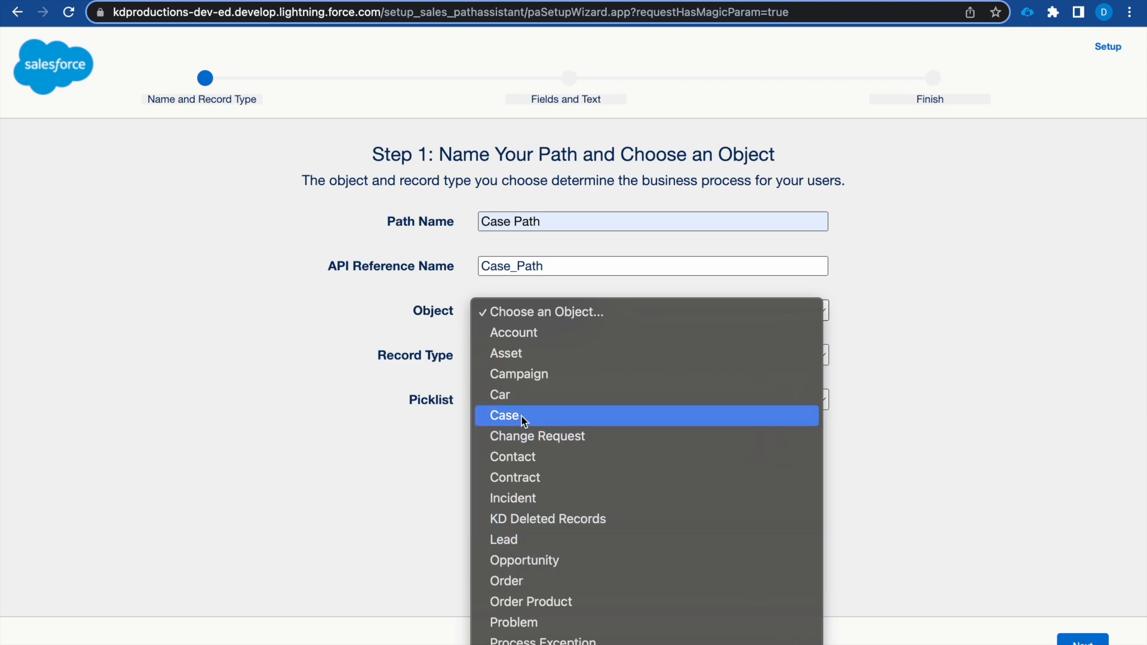
click(504, 416)
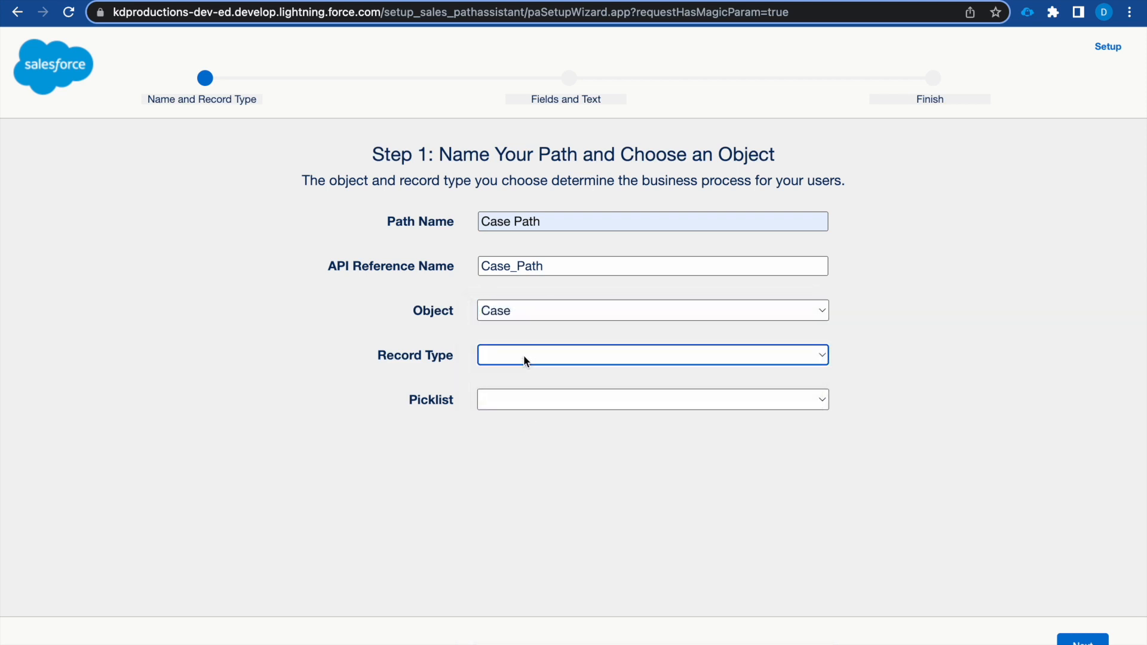
click(652, 355)
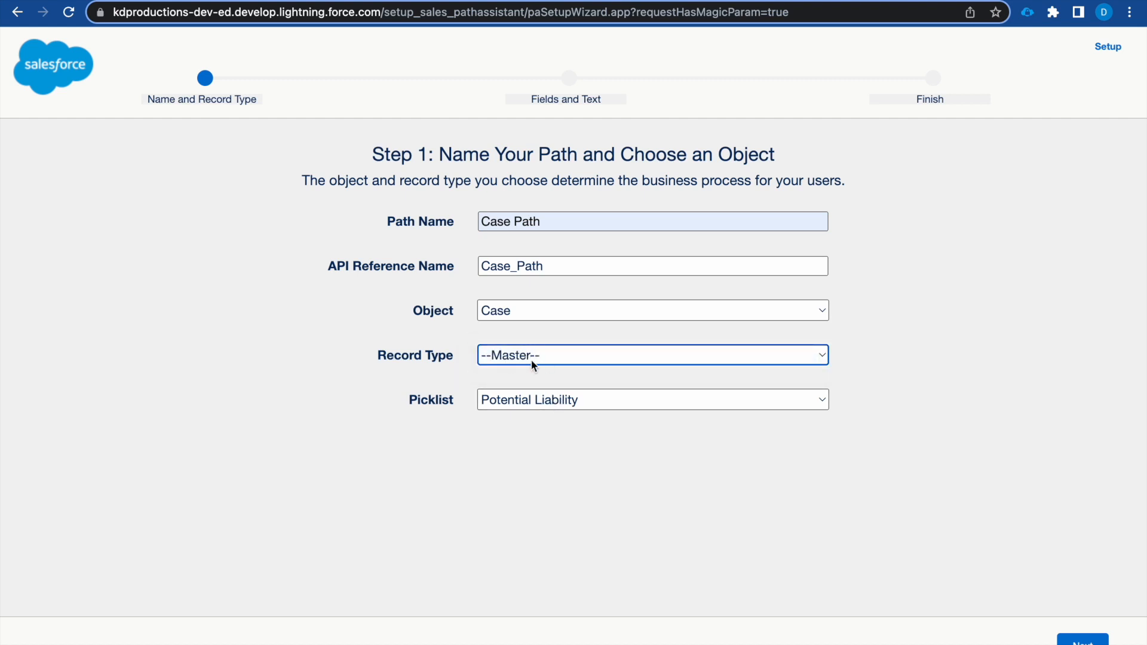
click(650, 399)
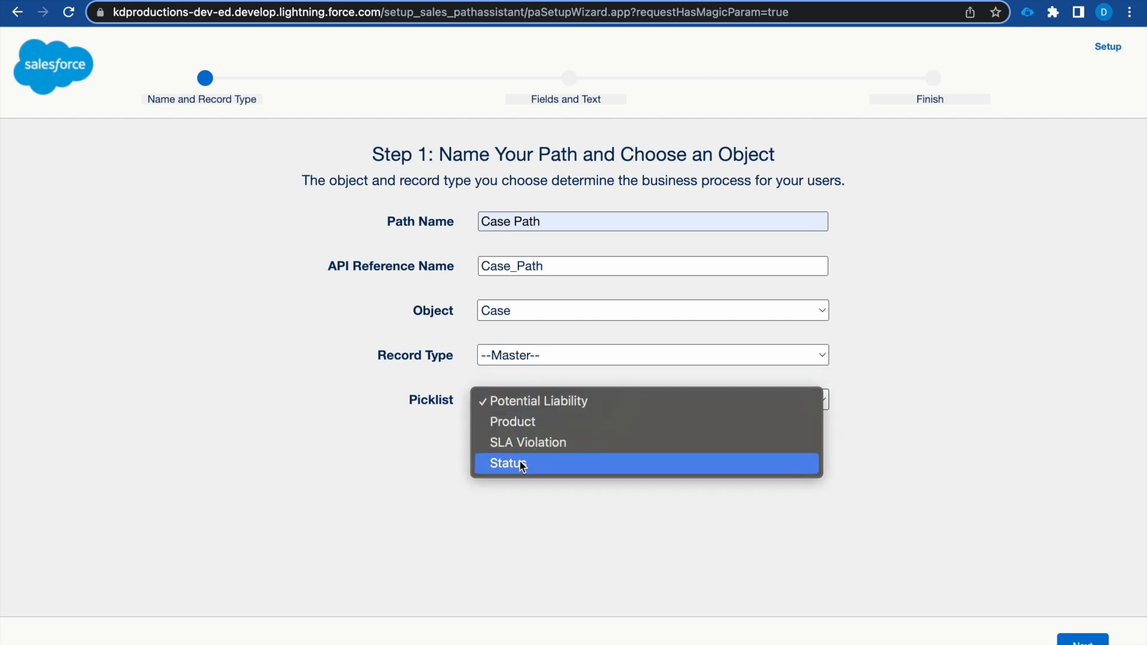
click(504, 463)
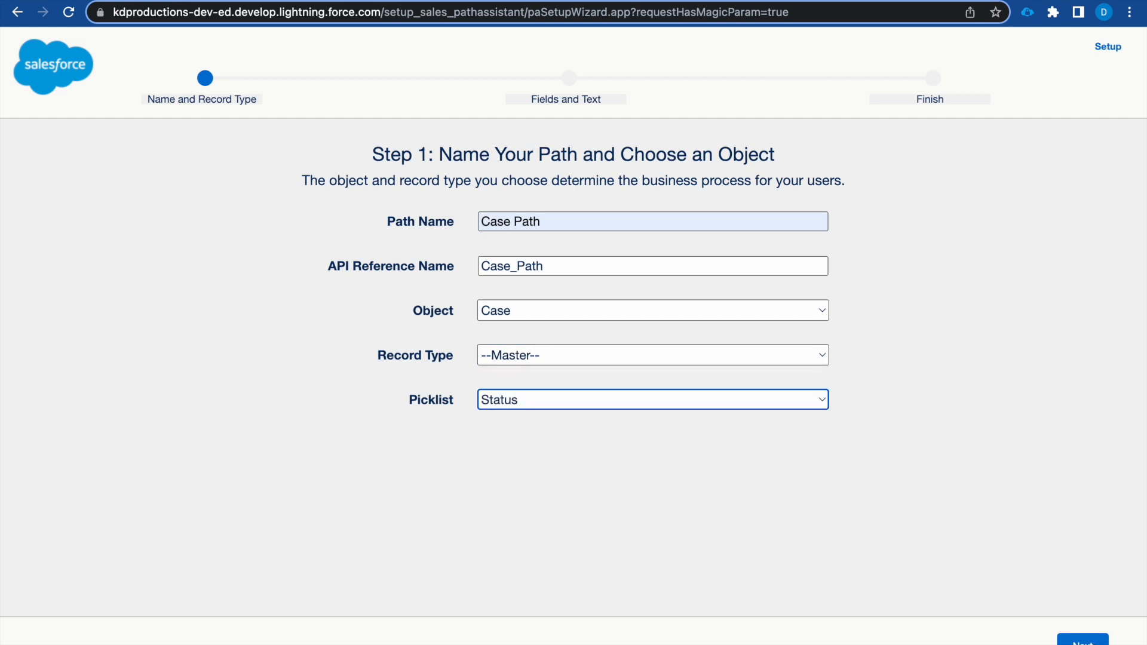
click(1082, 644)
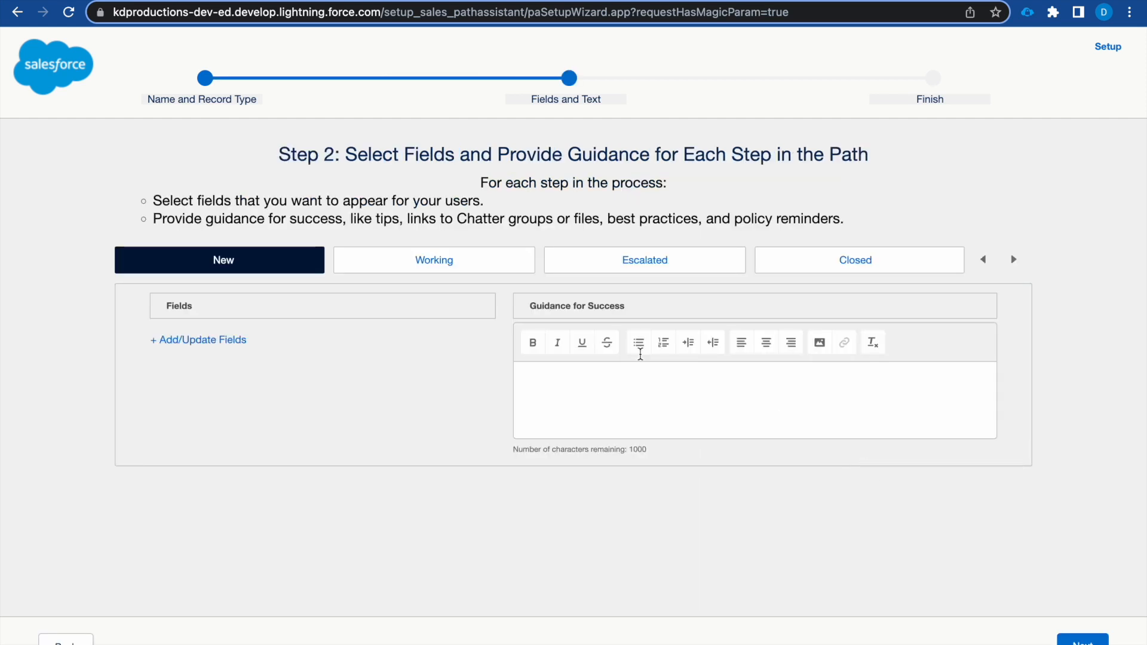
Step: Review the Escalated, New and Closed steps without changes and continue to activation
click(644, 260)
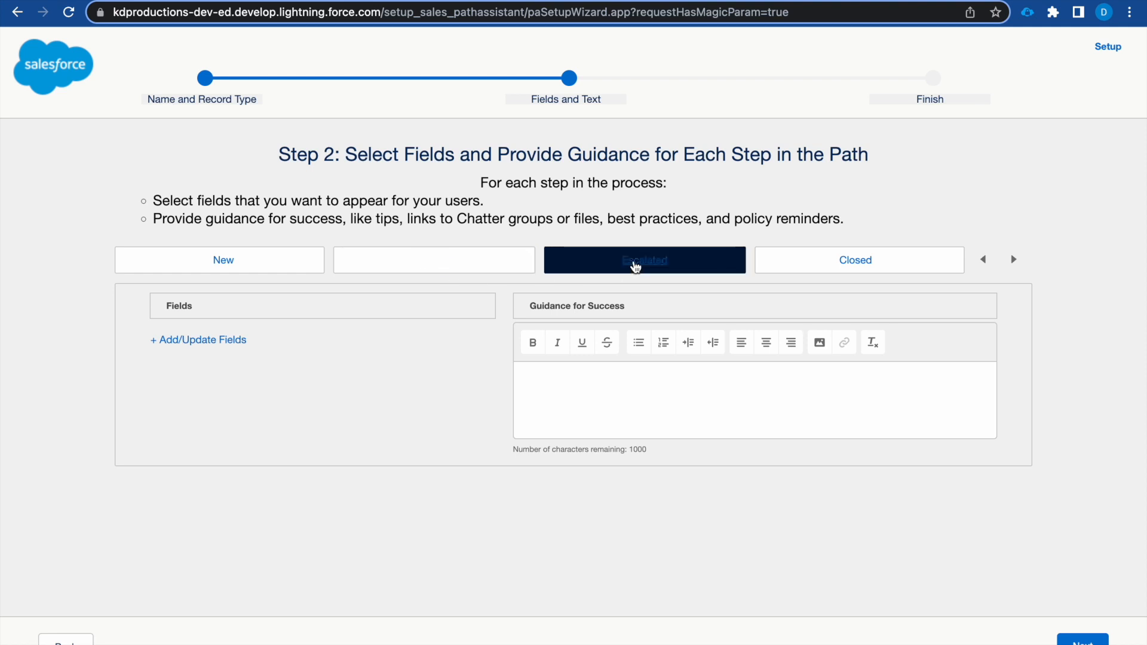
click(222, 261)
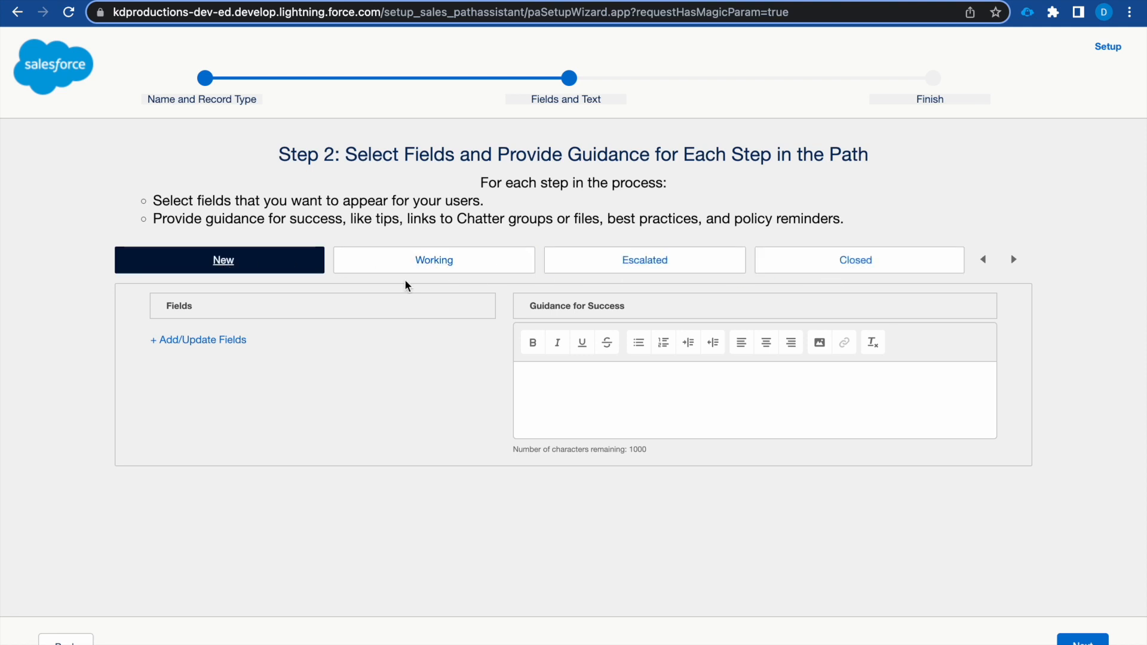
mouse_move(542, 258)
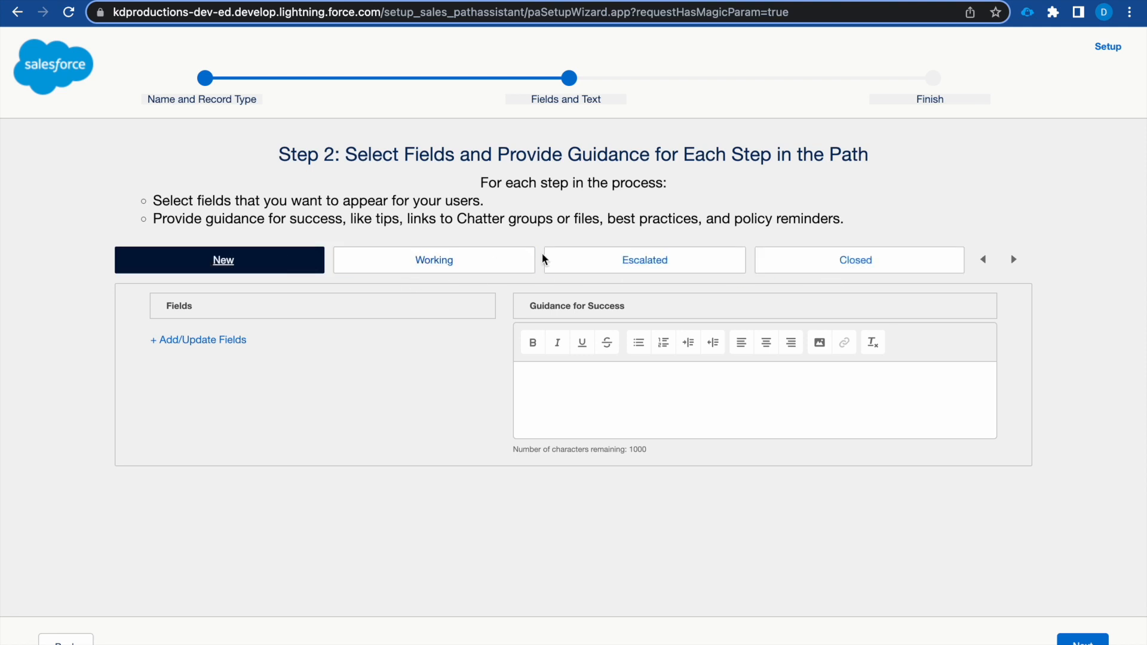
click(855, 260)
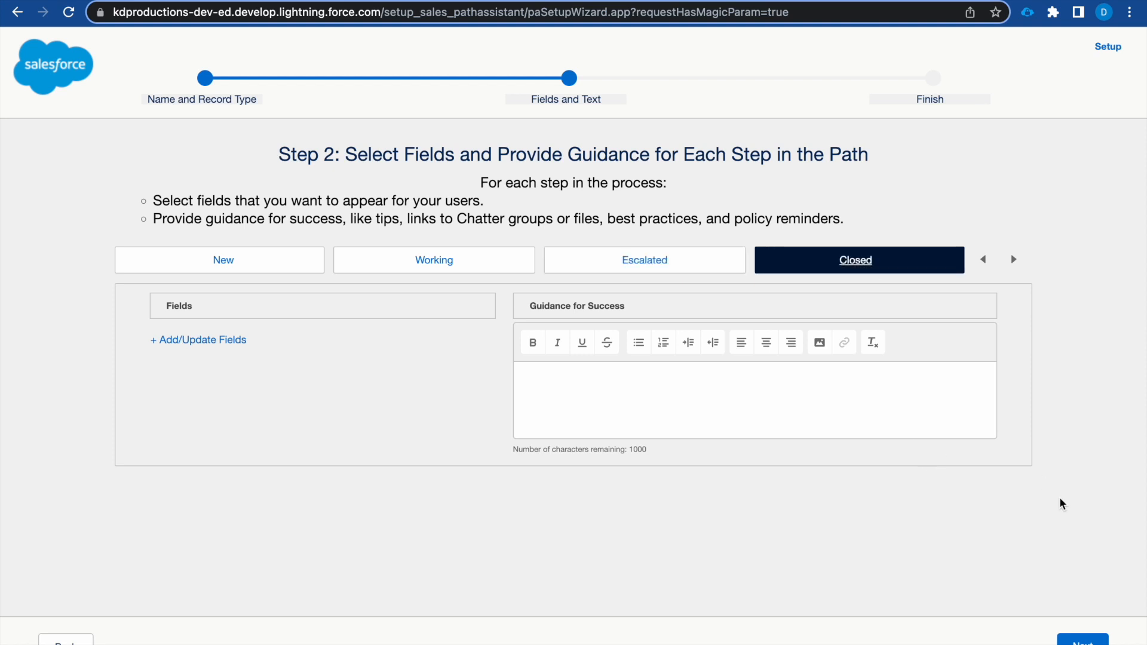
click(1083, 643)
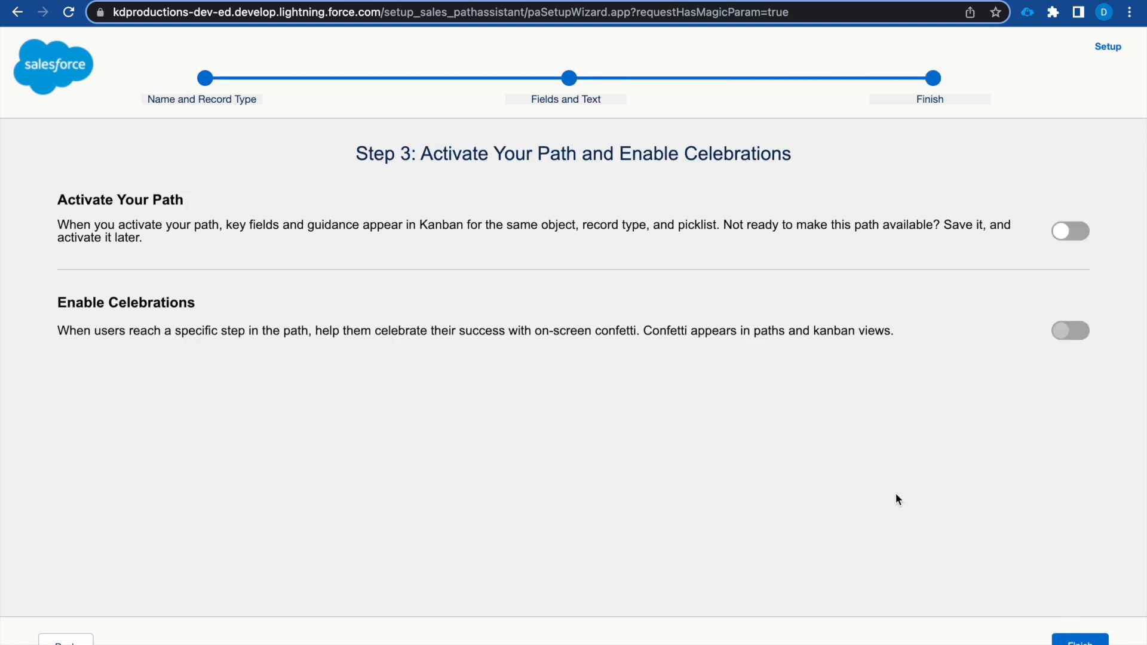
Step: Activate the path, enable confetti for the Closed status and set its celebration frequency
click(1070, 231)
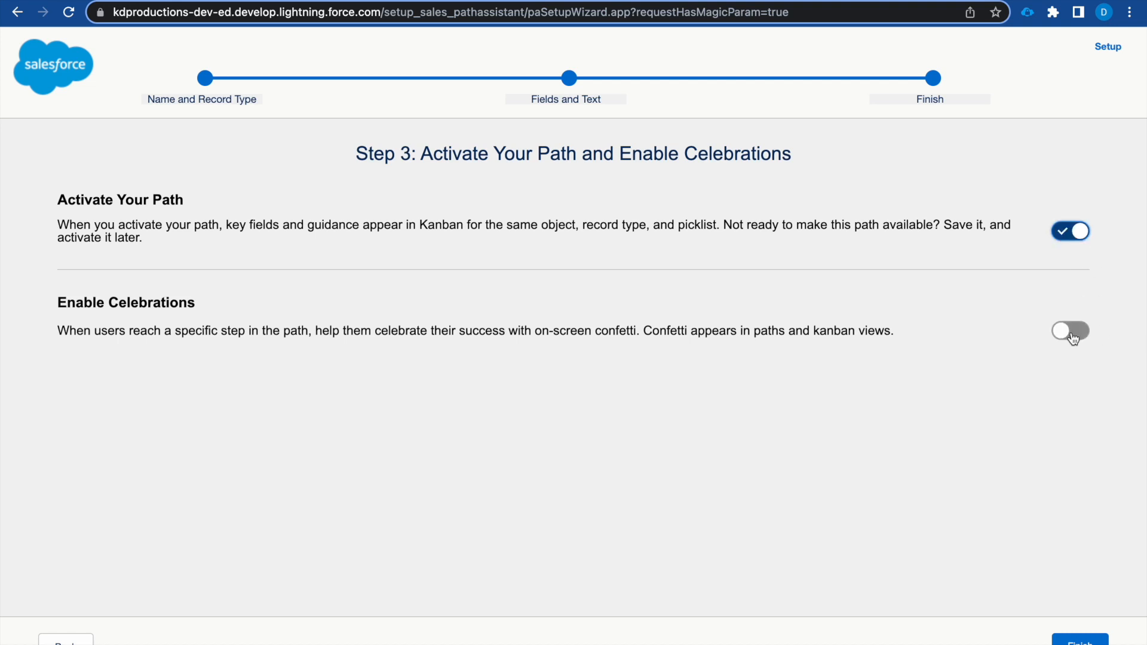
click(1071, 332)
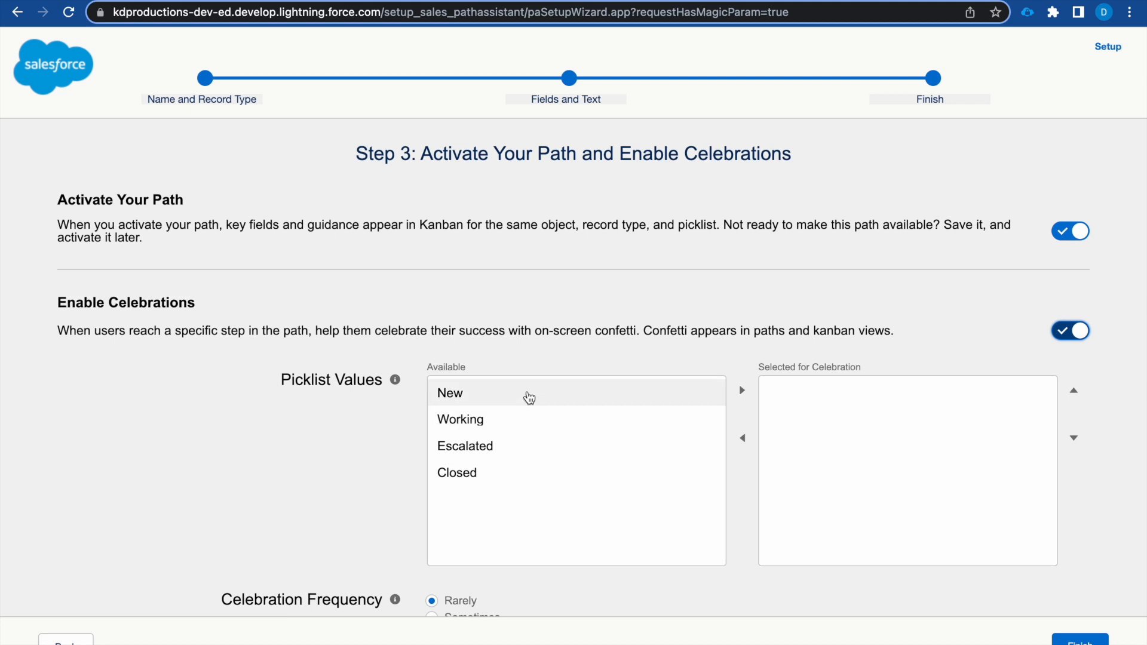
click(457, 473)
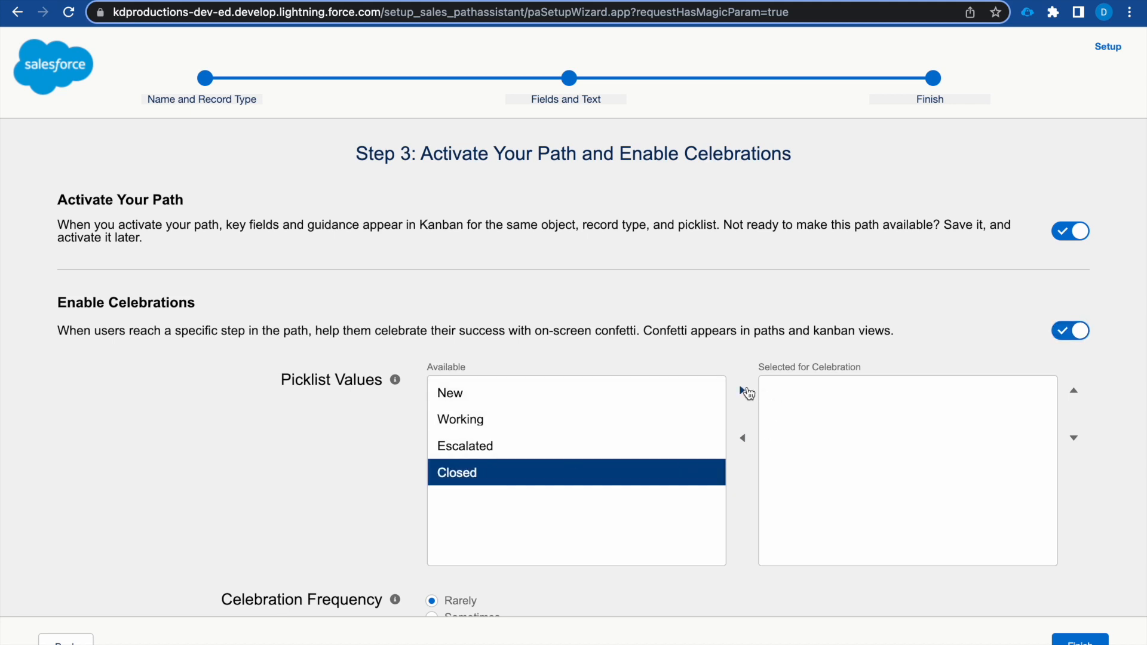
click(742, 390)
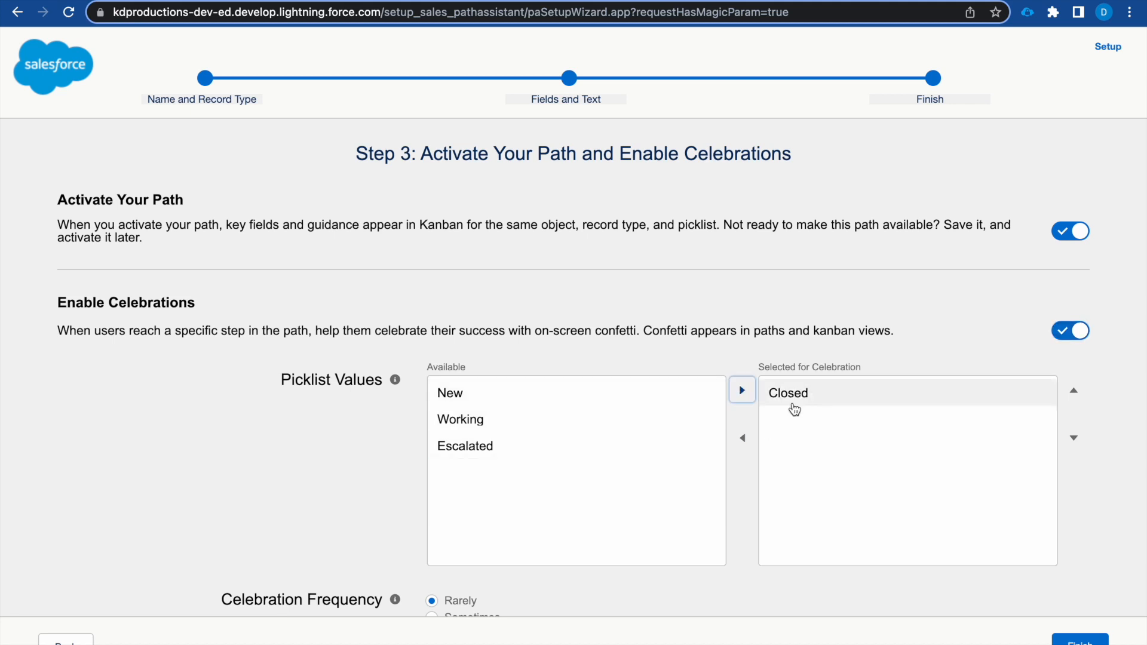
scroll(down, 3)
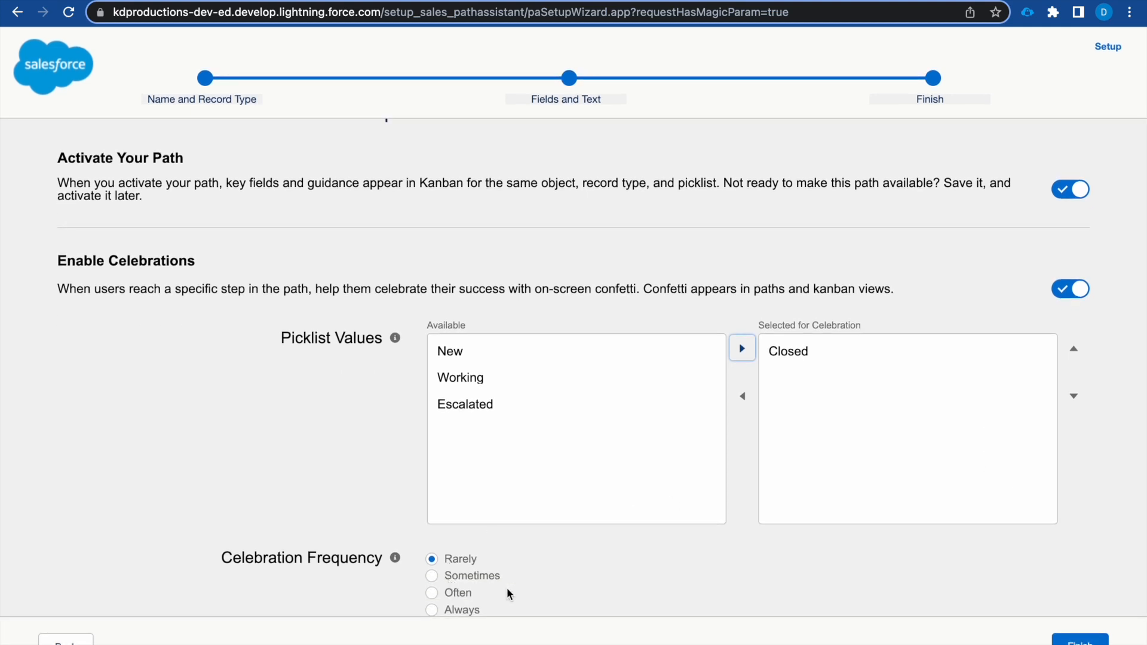
mouse_move(645, 607)
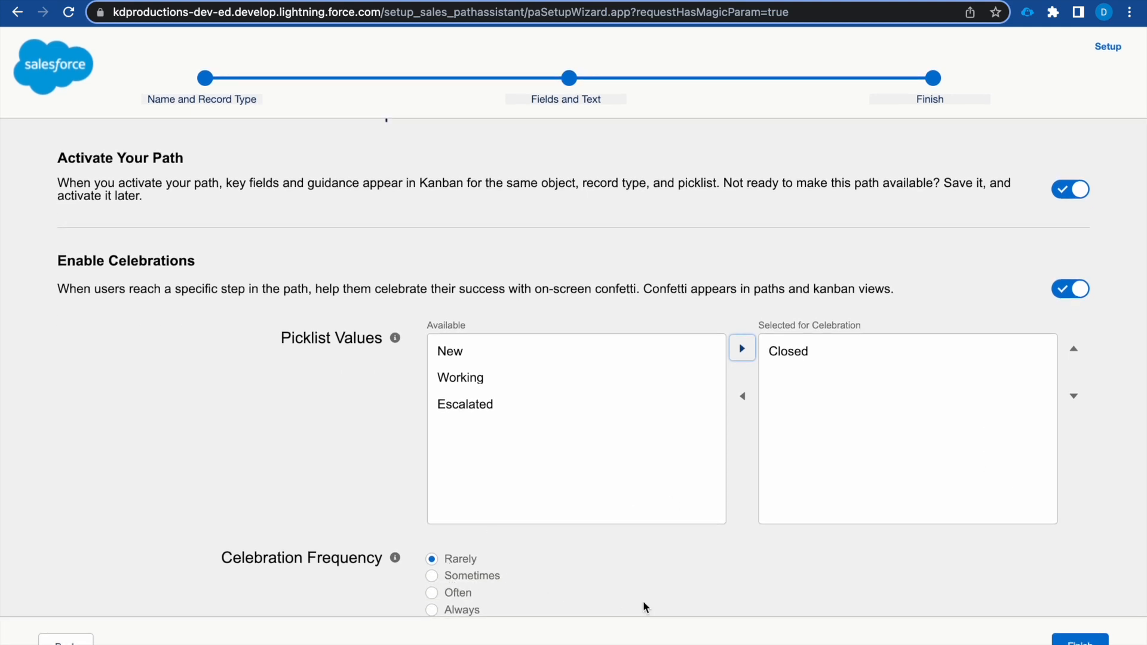
mouse_move(439, 619)
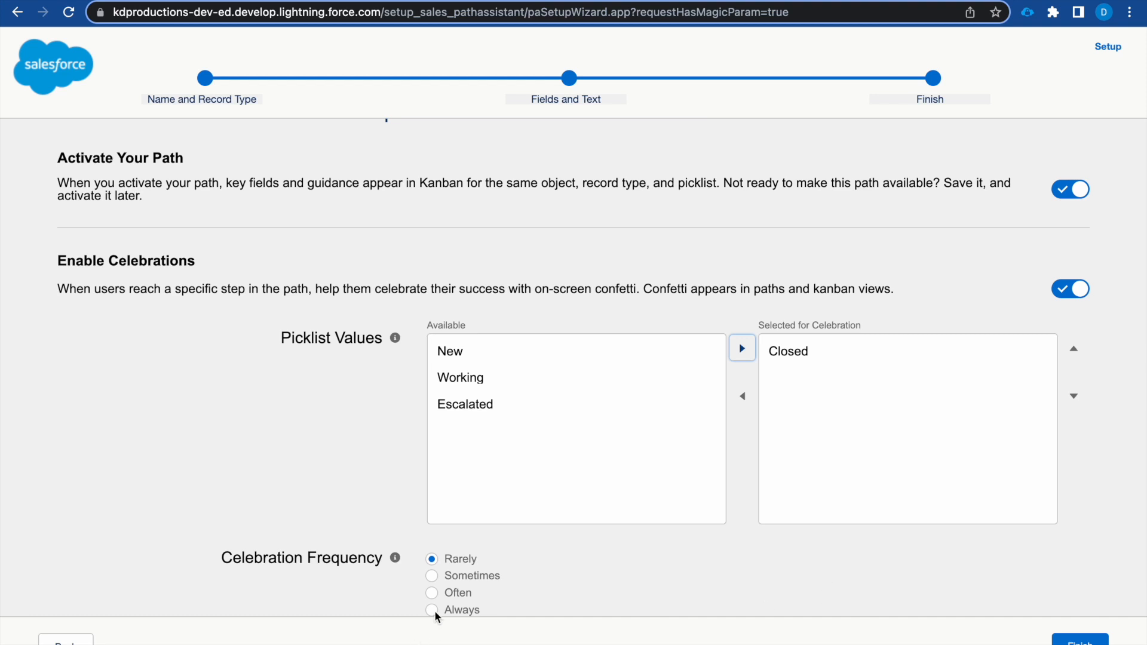
click(431, 610)
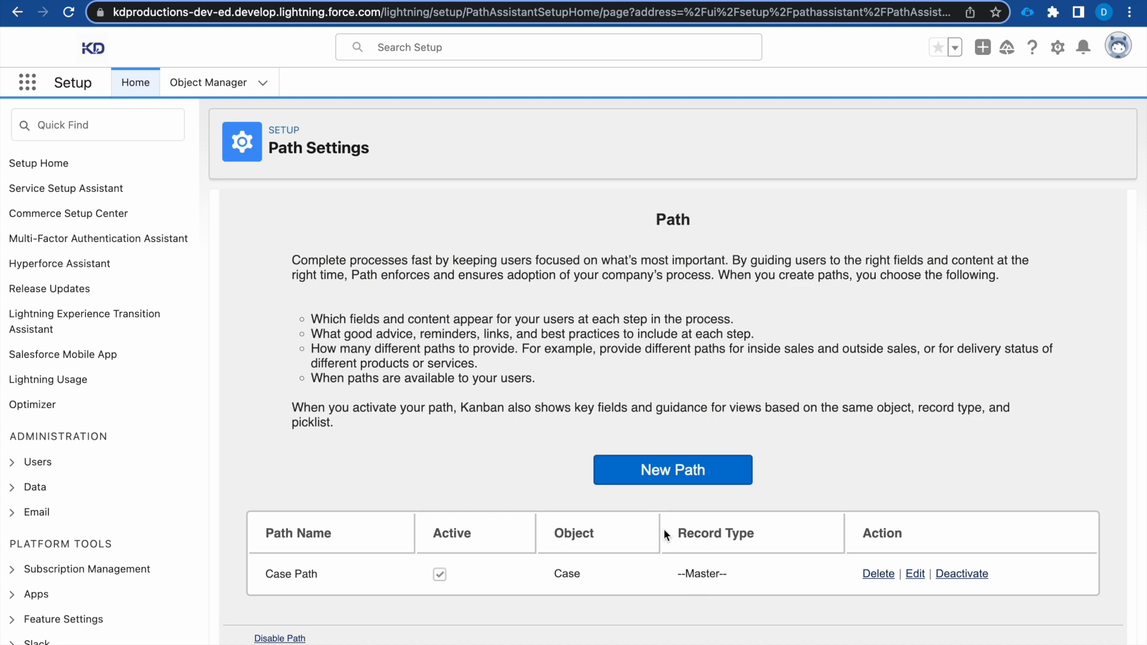
mouse_move(904, 568)
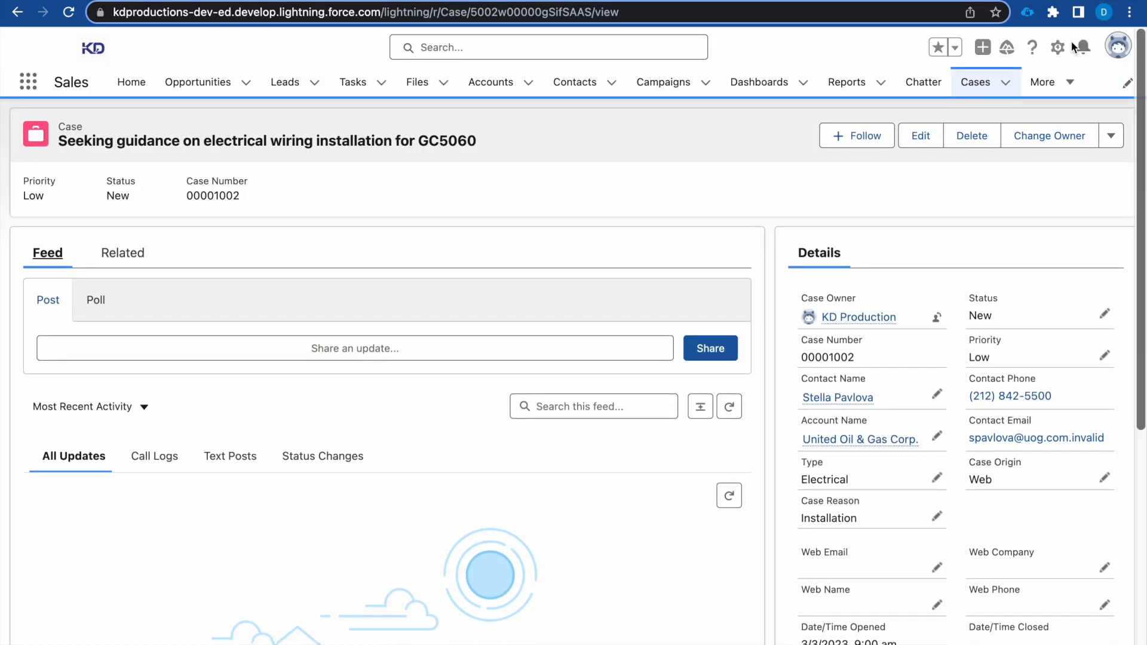
Step: Choose Edit Page from the gear menu to open the case page in Lightning App Builder
click(1057, 46)
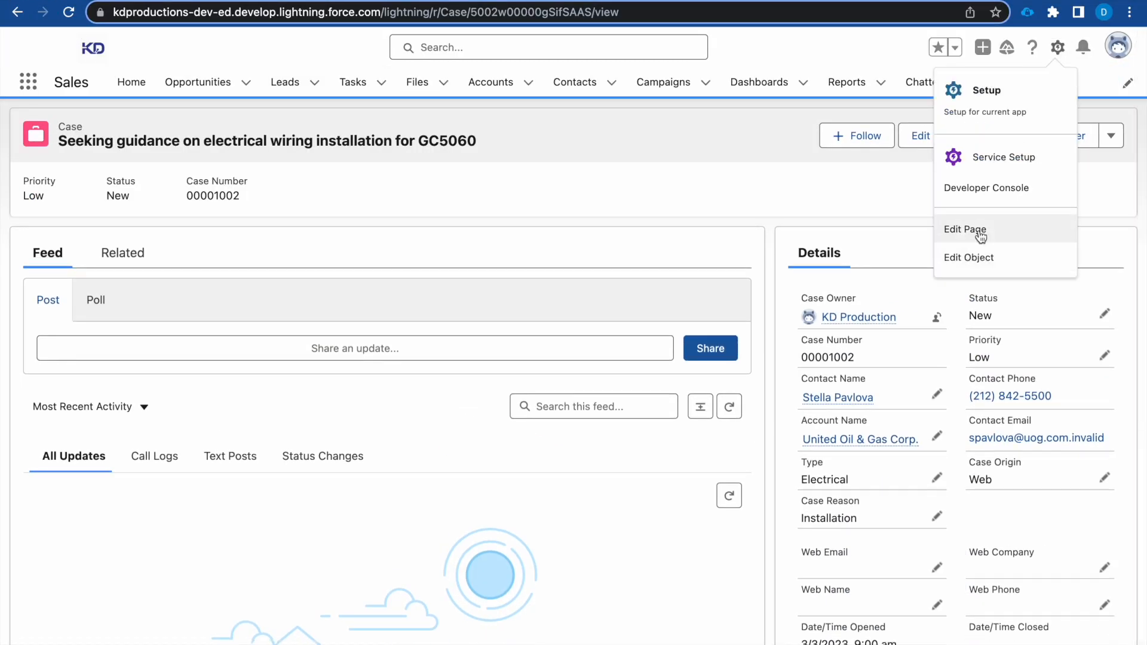
click(965, 229)
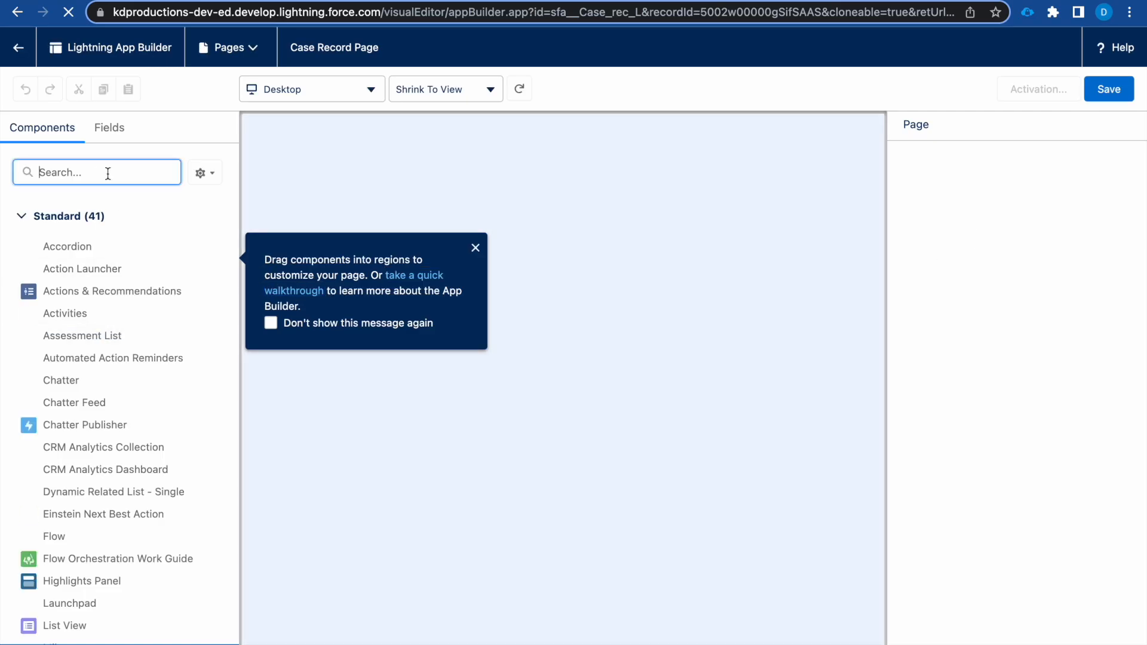
Step: Find the Path component via 'pa', place it under the Highlights Panel and save
text(pa)
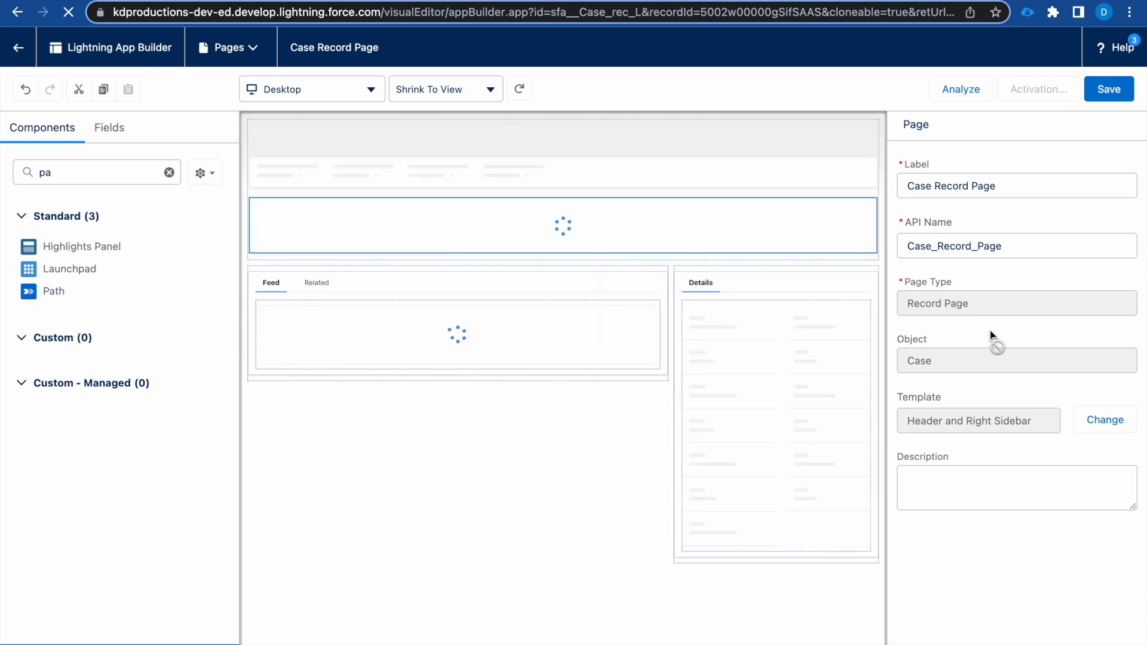
mouse_move(1109, 89)
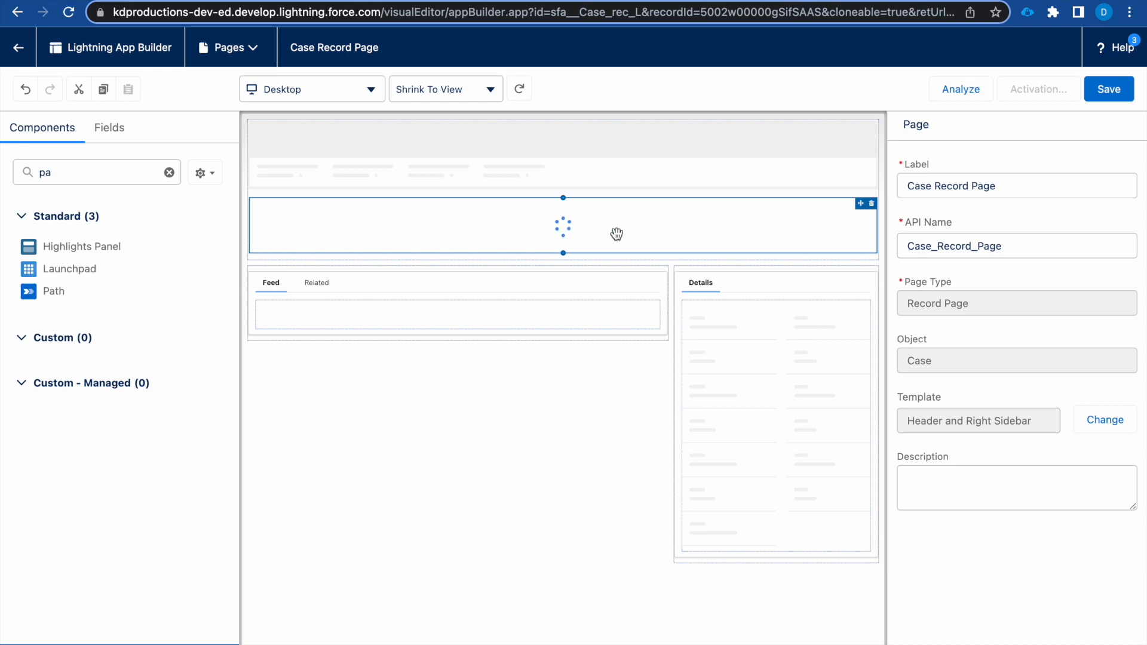
click(562, 228)
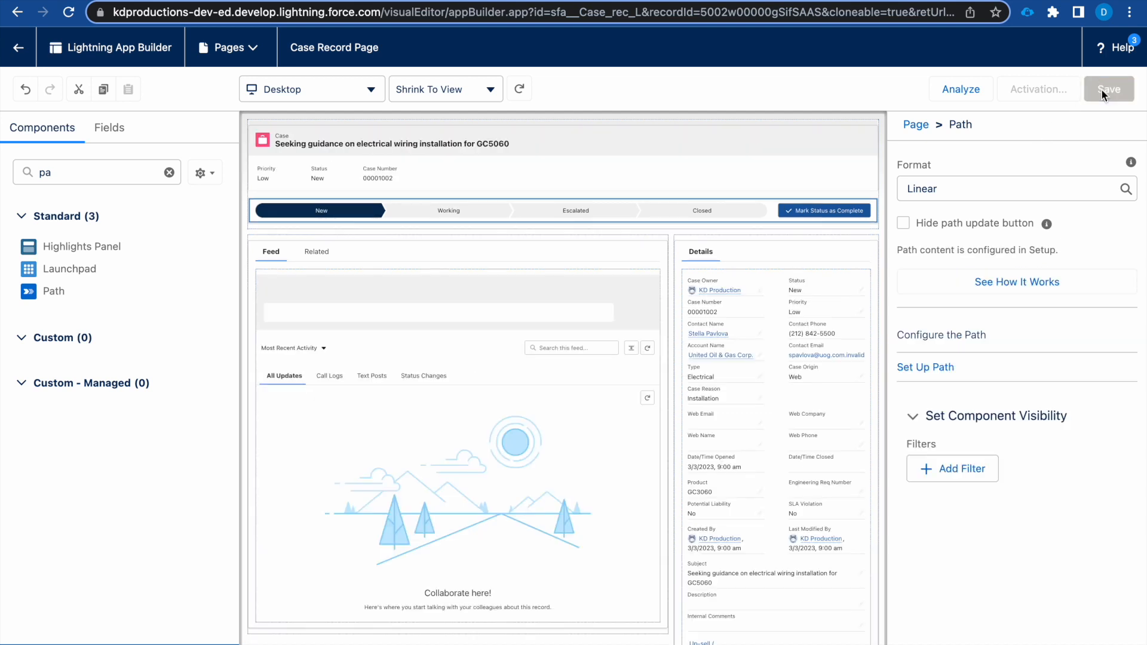
click(1109, 89)
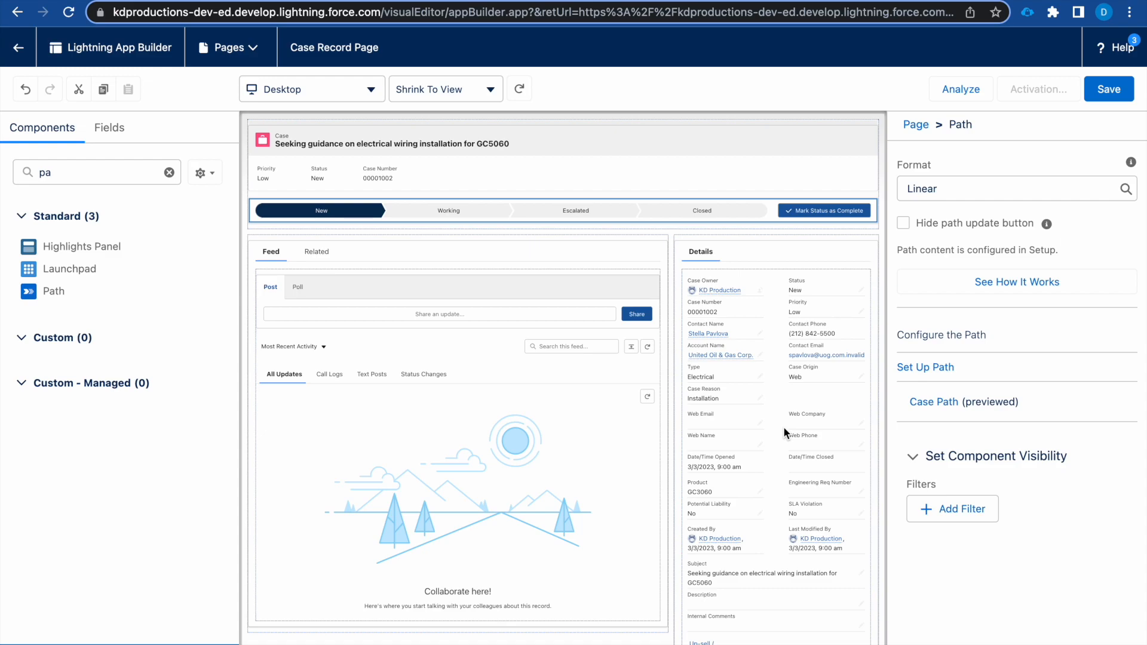
Step: Review the activation settings' app default and org default assignment options
click(1038, 89)
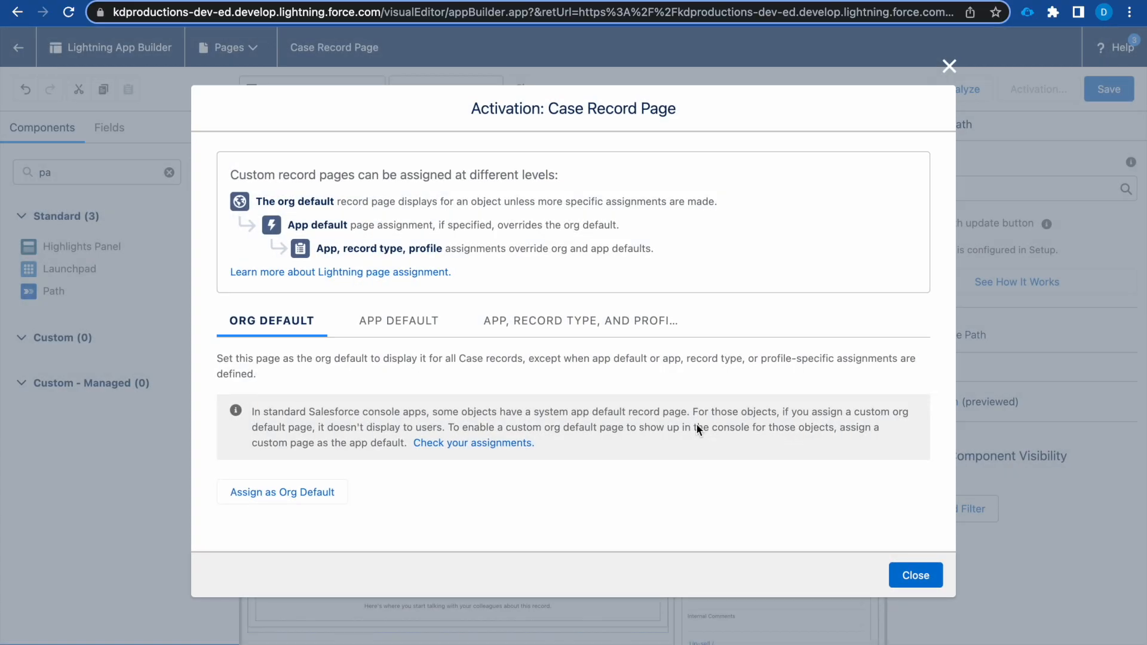
click(399, 320)
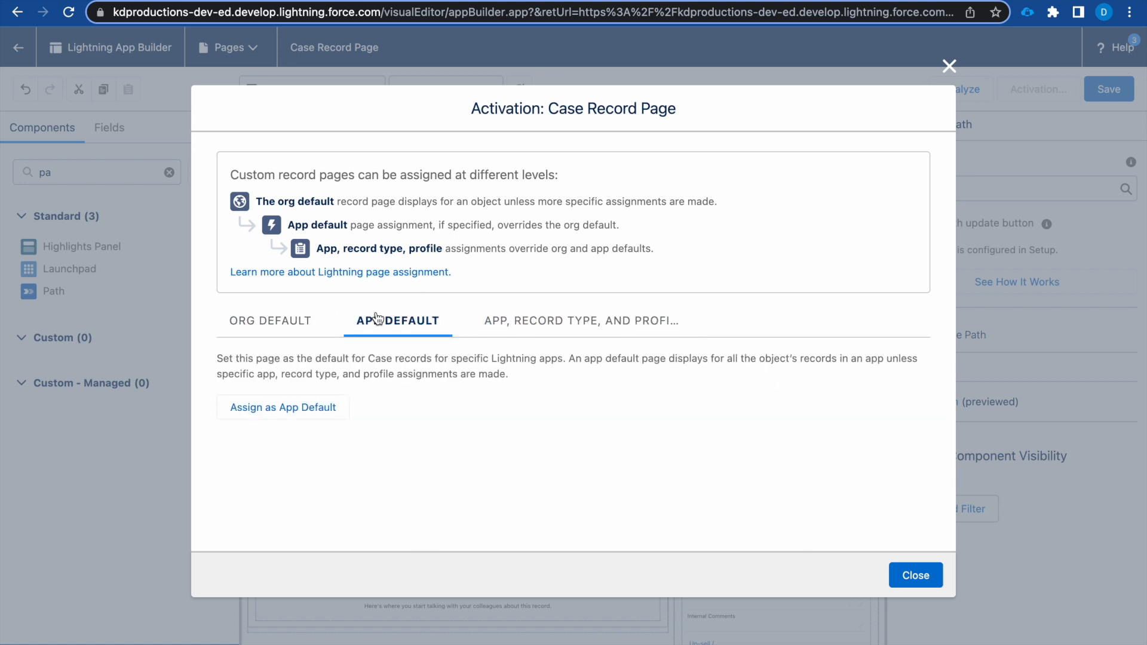
click(270, 321)
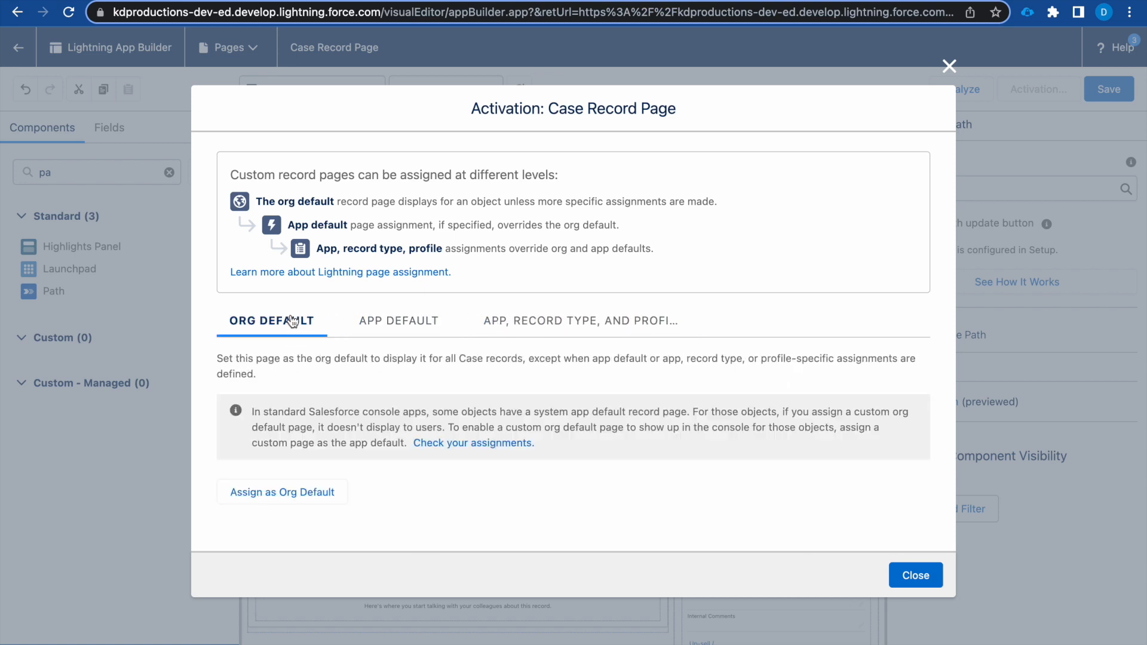
Step: Assign the page as org default for Desktop and save the record page
click(281, 492)
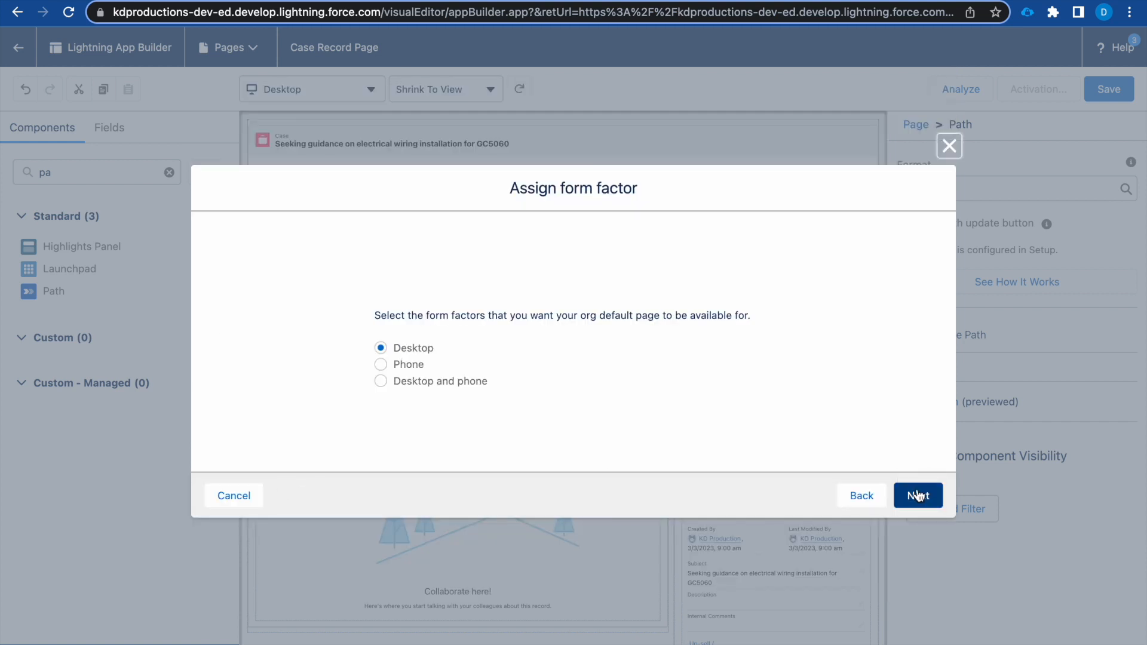
click(917, 494)
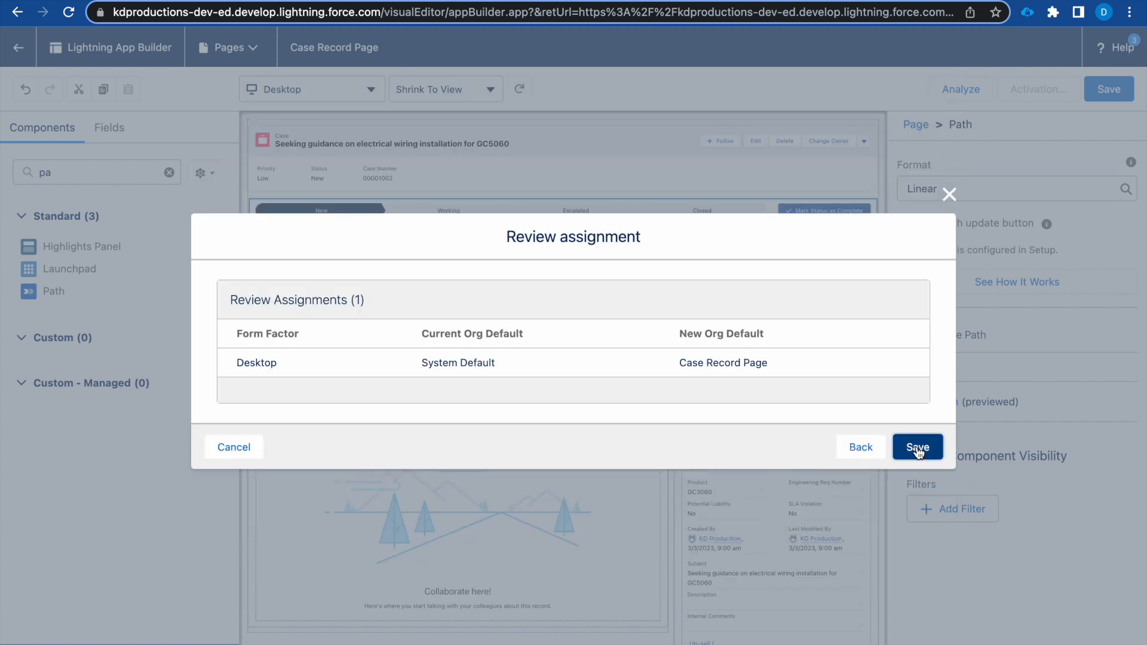
click(918, 446)
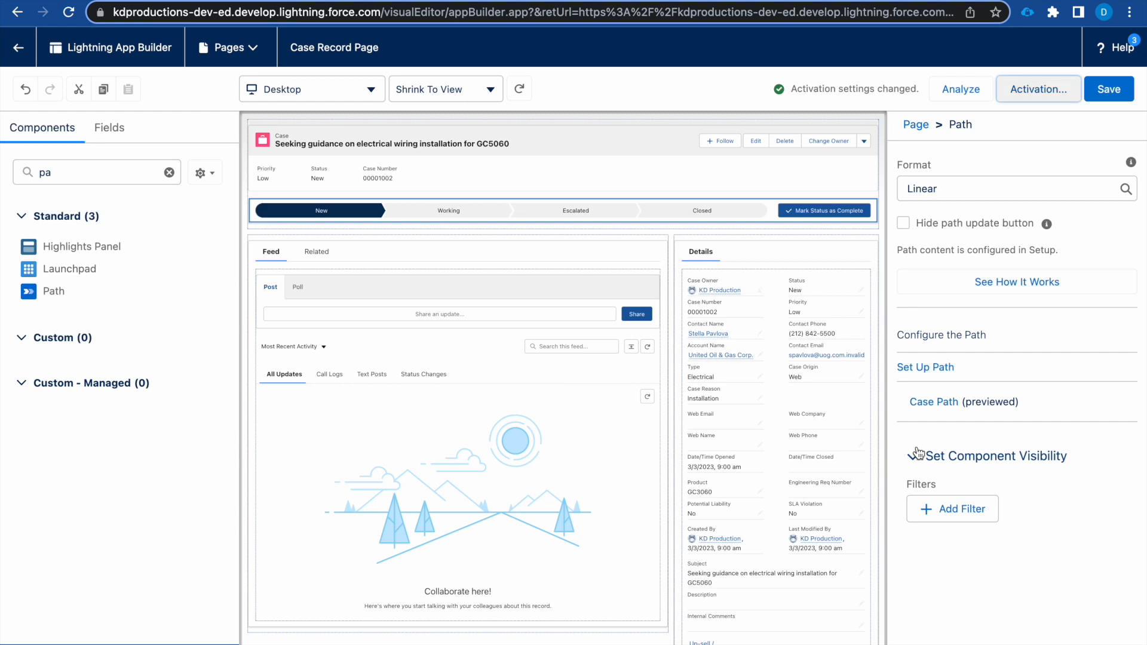
click(917, 457)
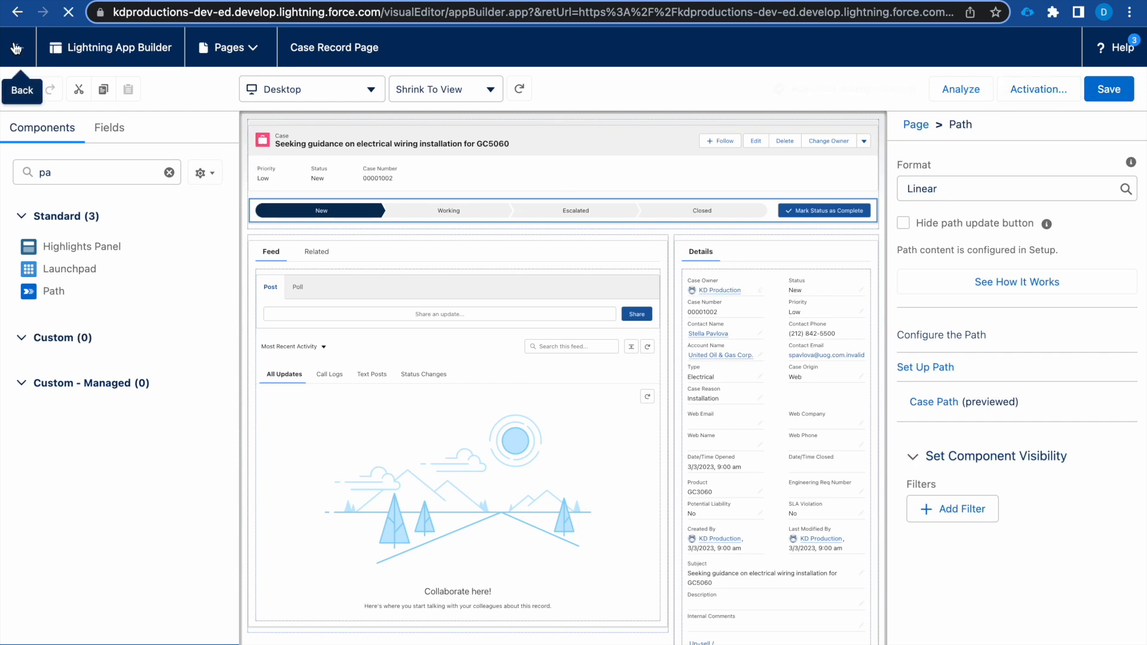
Step: Leave Lightning App Builder and return to the case record showing its path
click(17, 46)
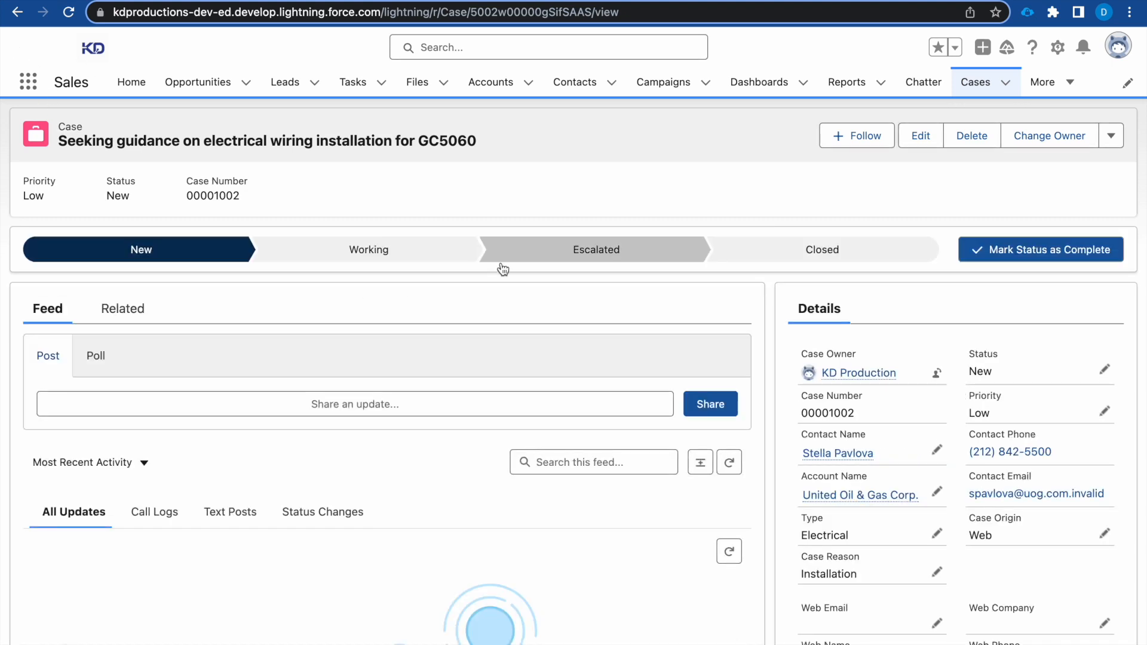
Step: Mark Working as the case's current status
click(368, 250)
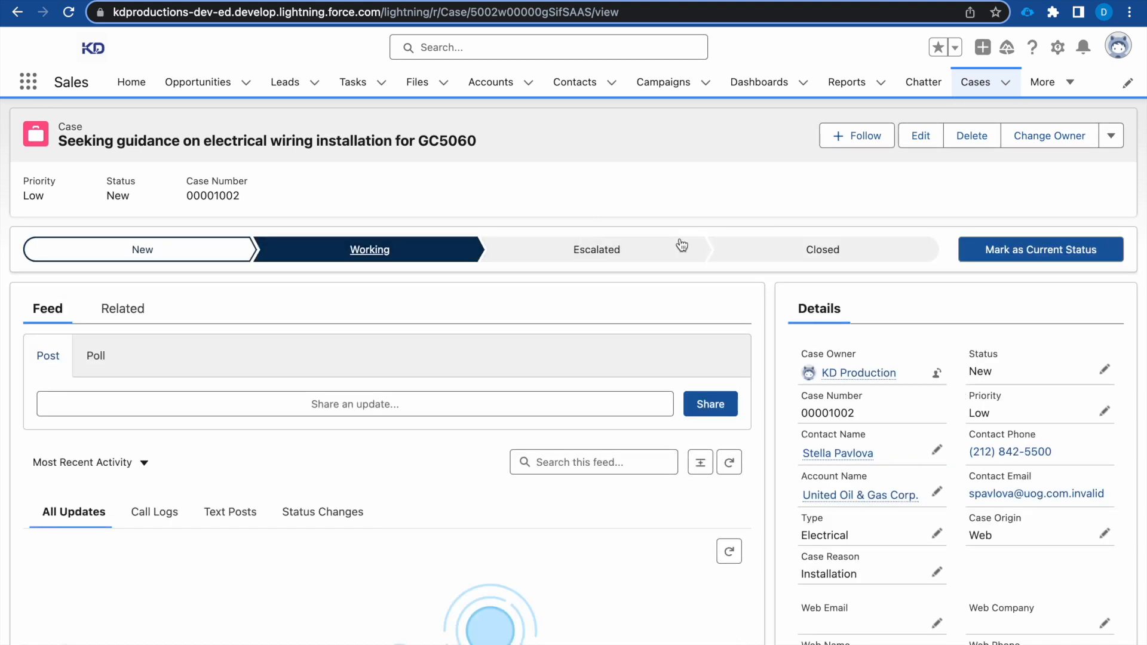
click(1041, 249)
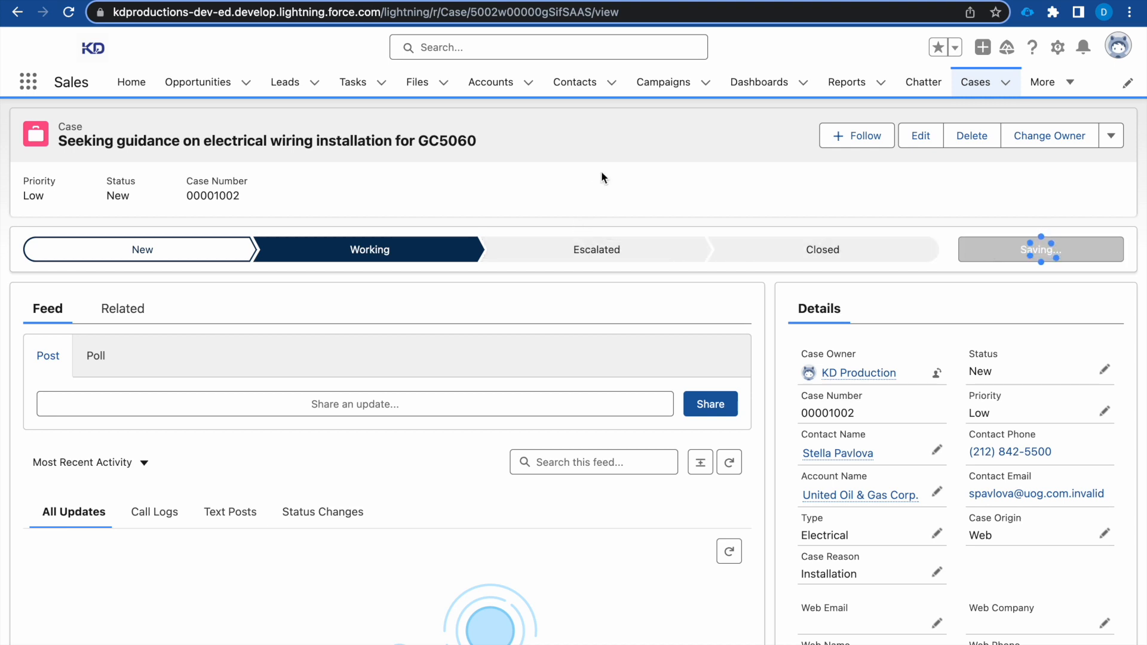
click(1041, 250)
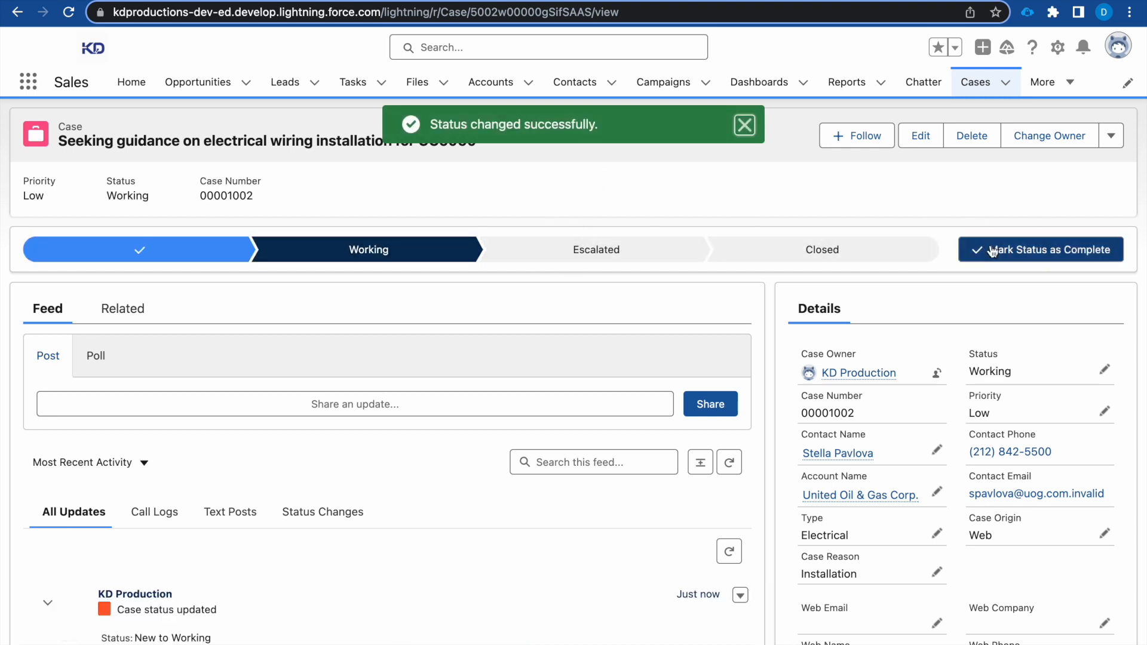
Step: Mark Closed as the current status, triggering confetti, and dismiss the notice
click(596, 249)
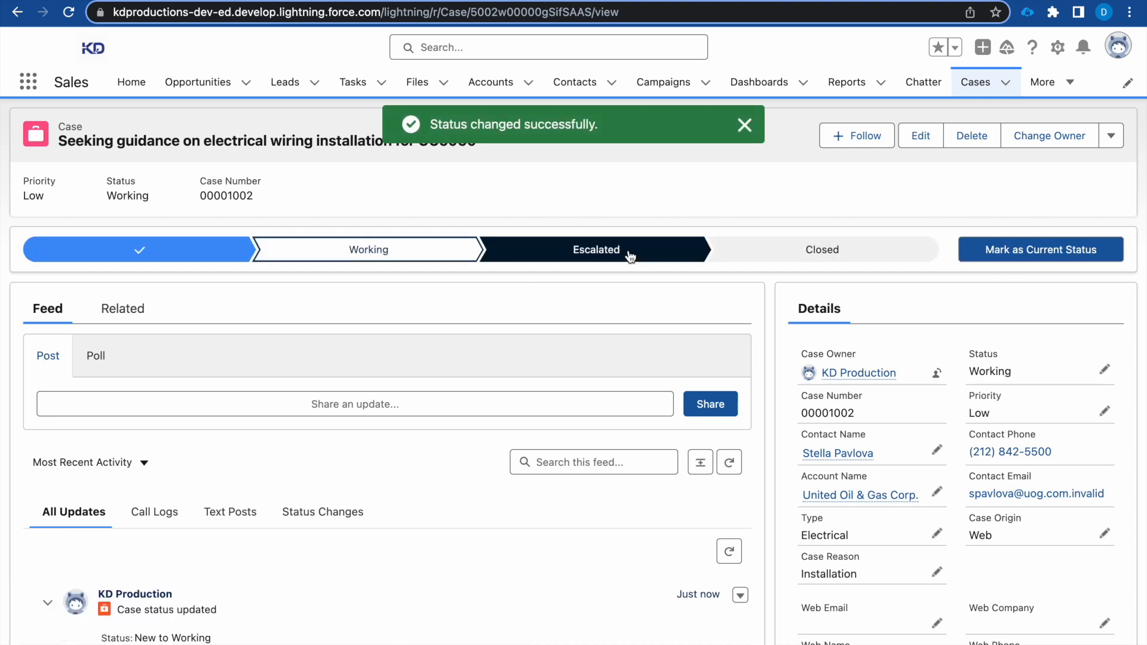
click(822, 250)
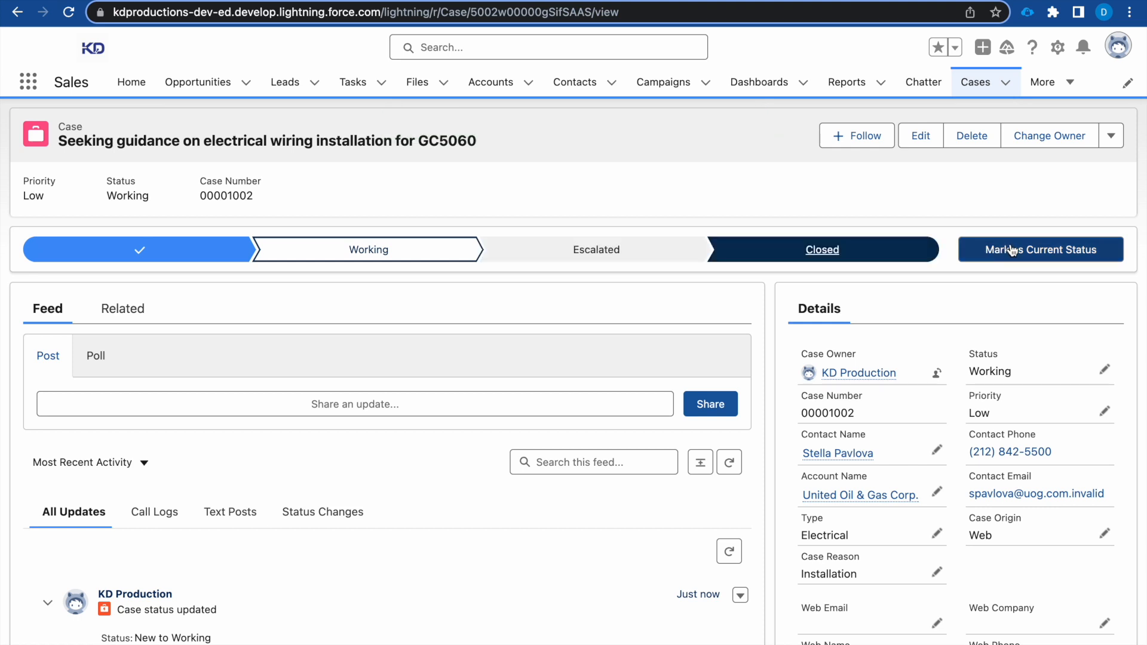
click(1041, 250)
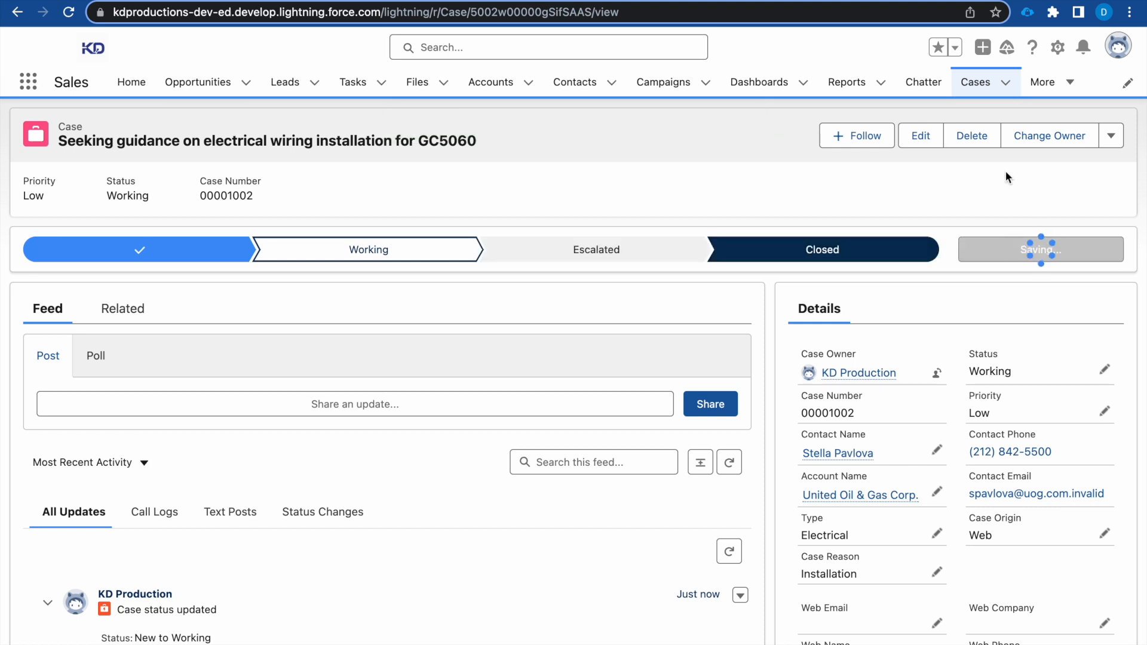
click(1041, 250)
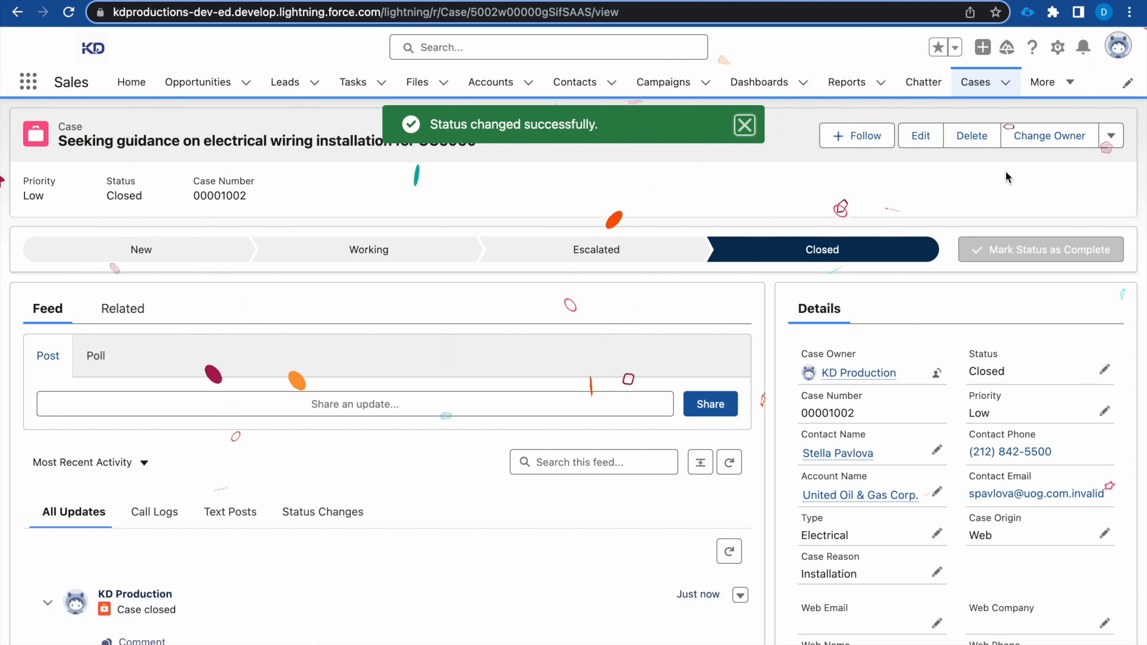
click(745, 125)
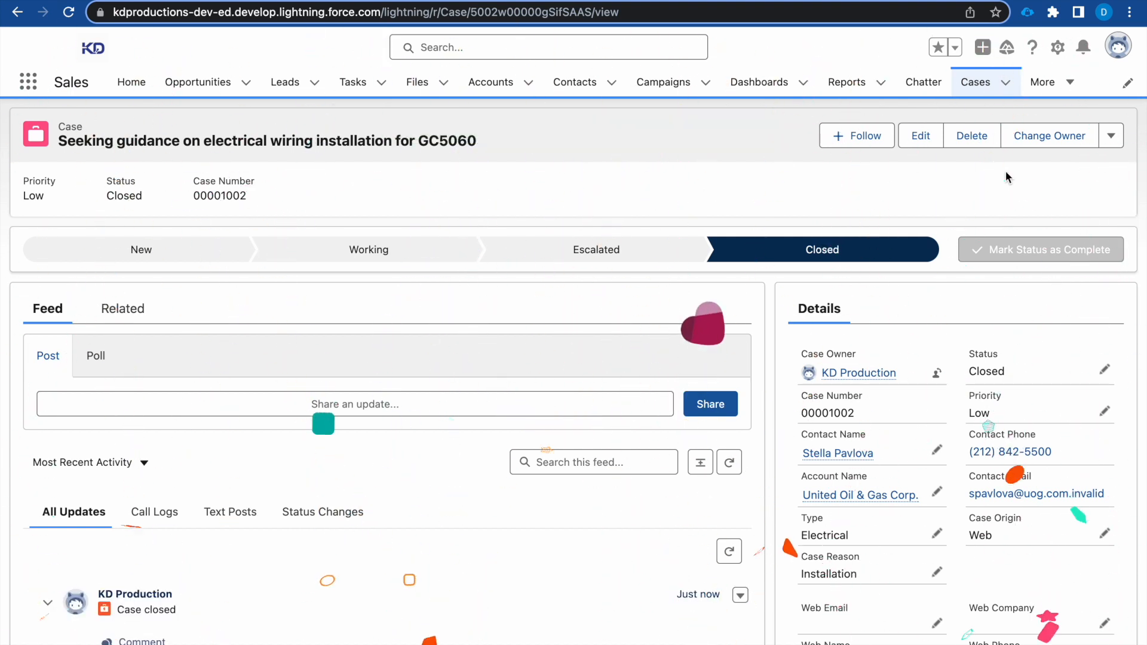